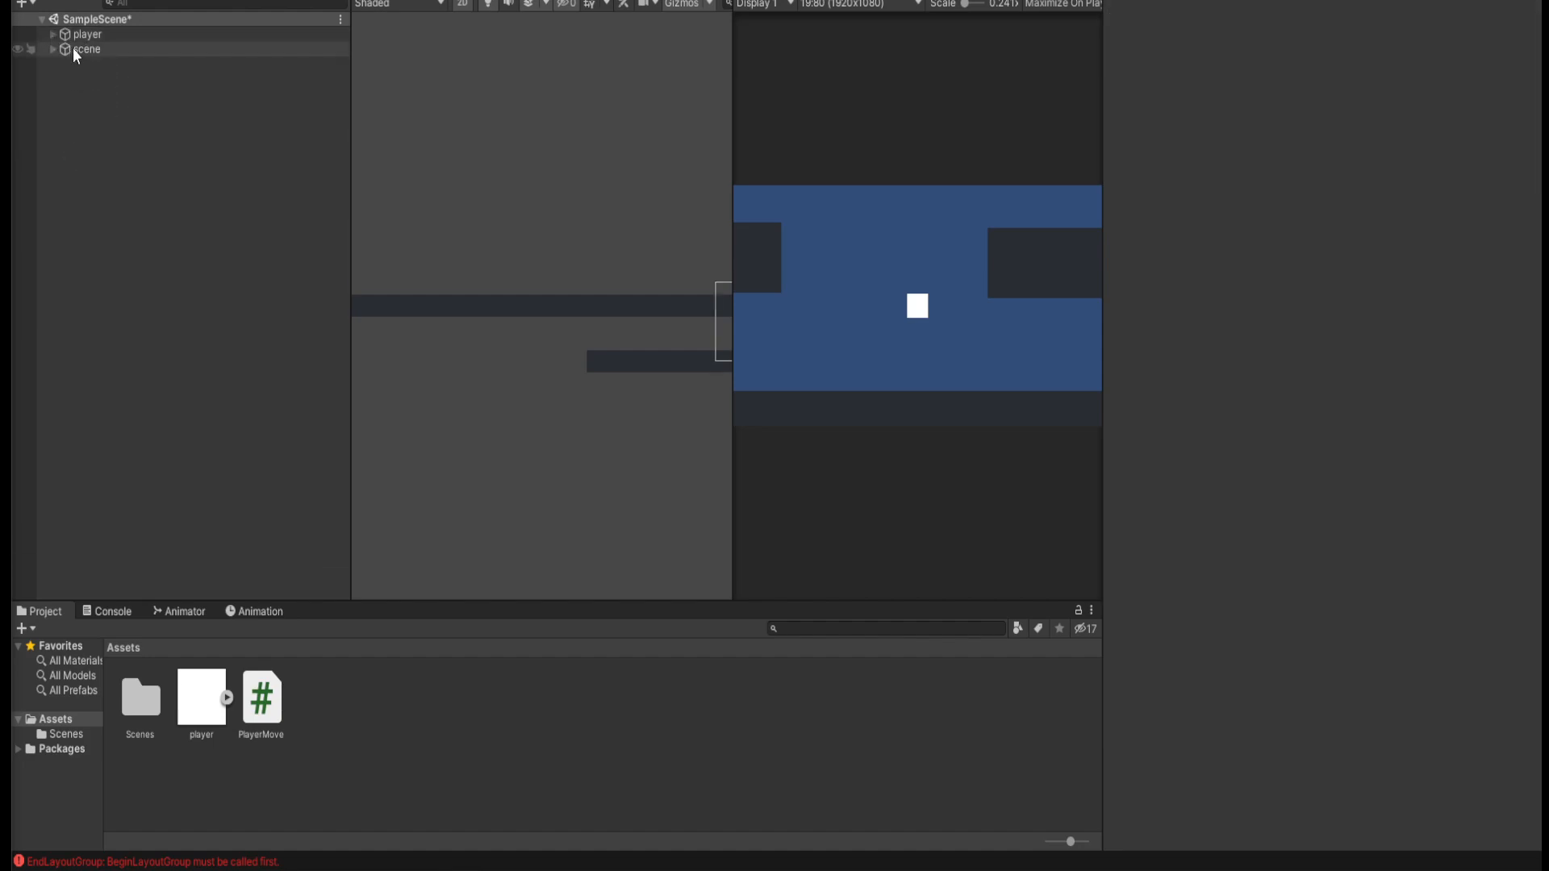
Select the player in the Hierarchy, expanding its children, to show PlayerMove, Rigidbody 2D and Box Collider 2D.
left_click(87, 48)
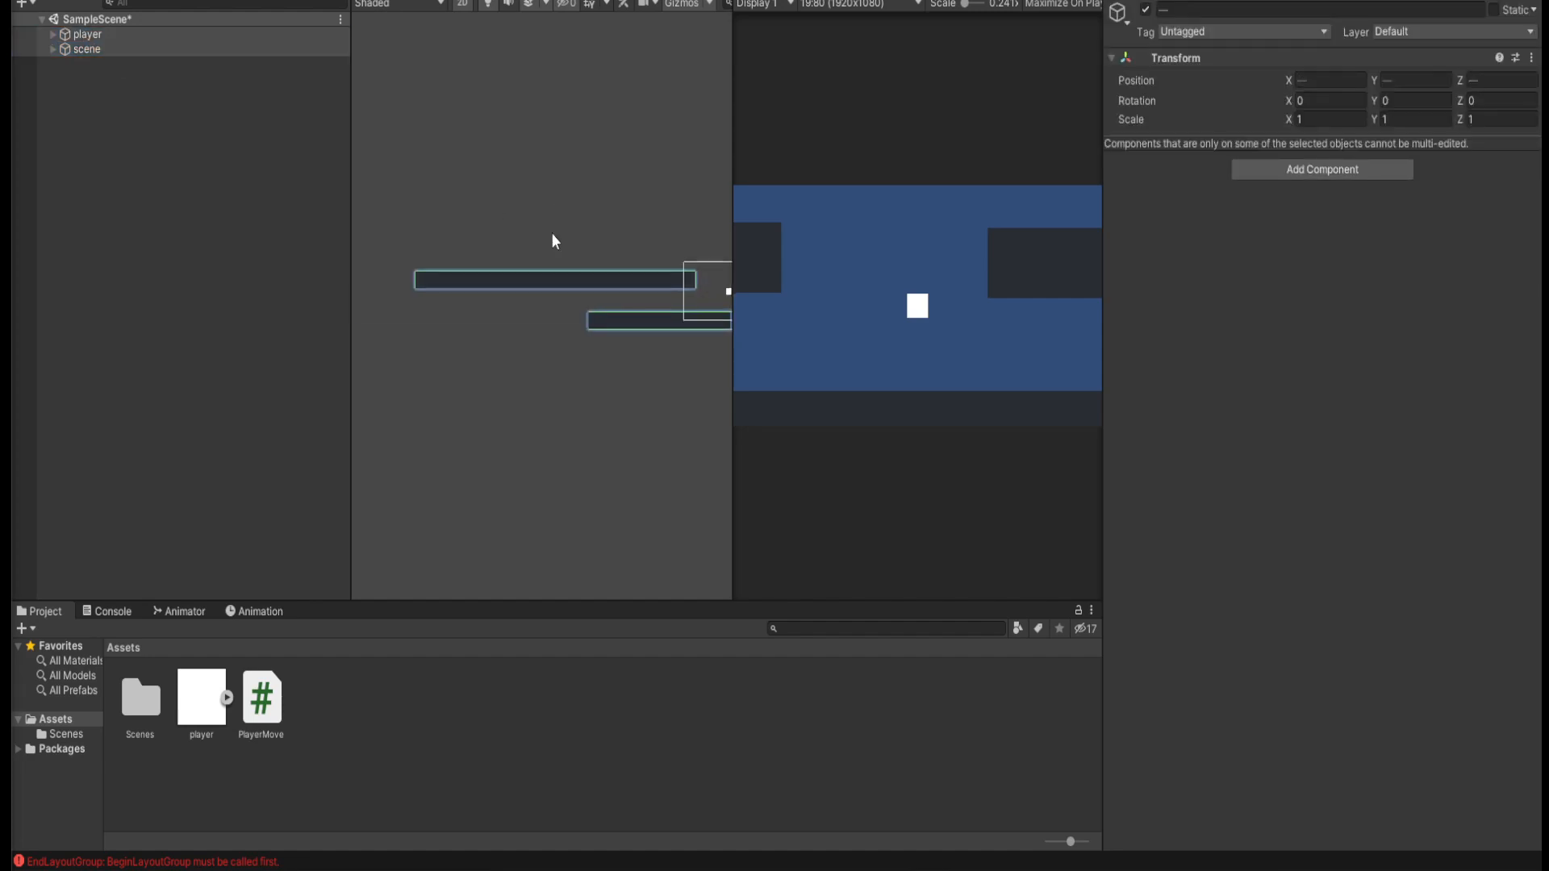
left_click(111, 63)
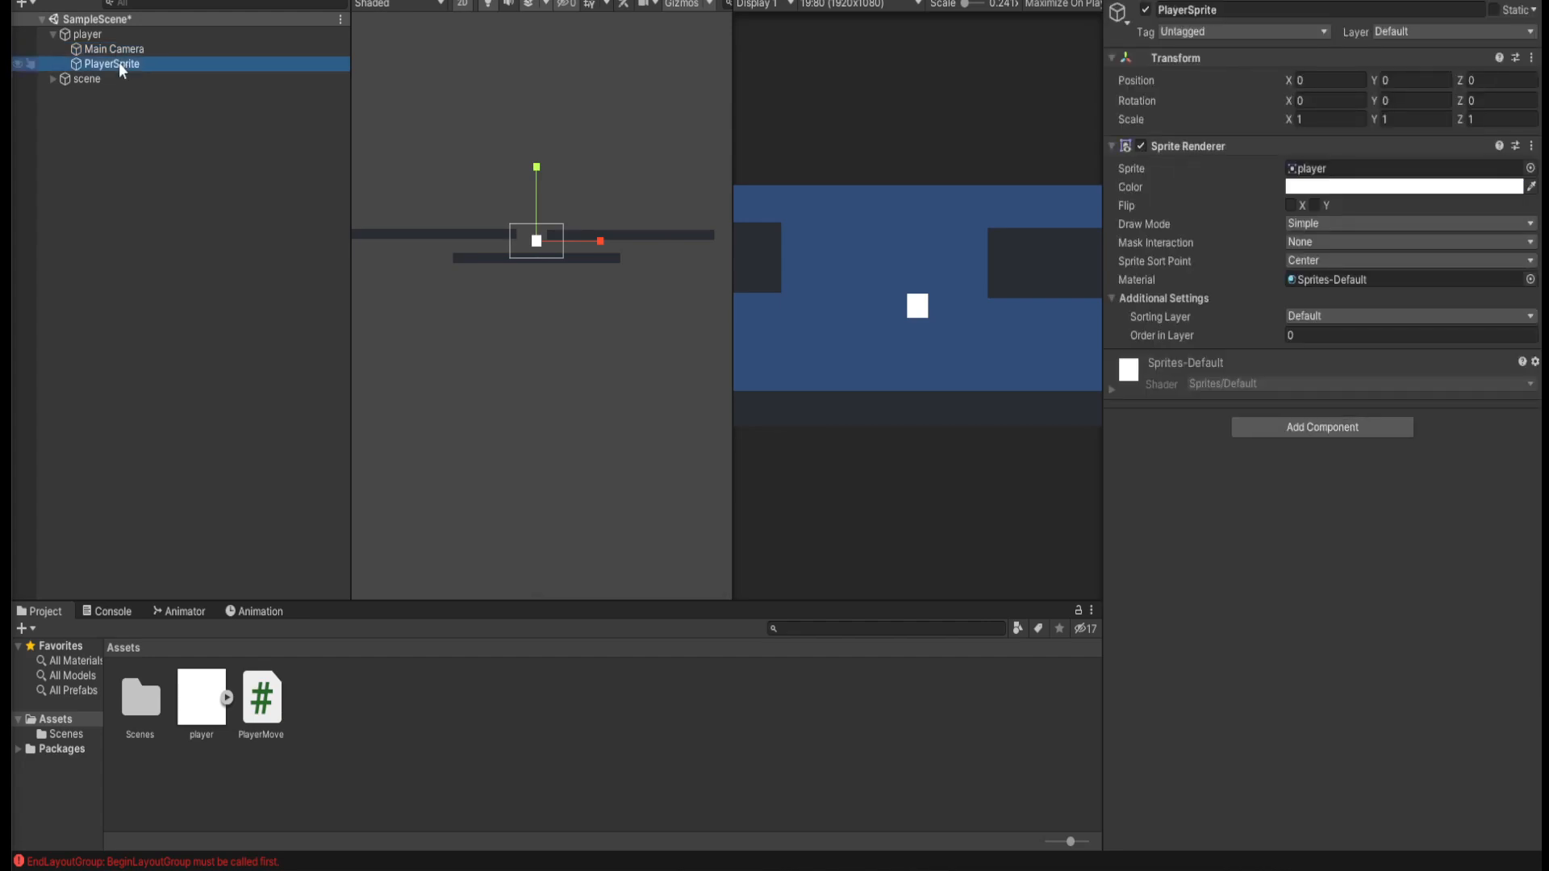
left_click(87, 34)
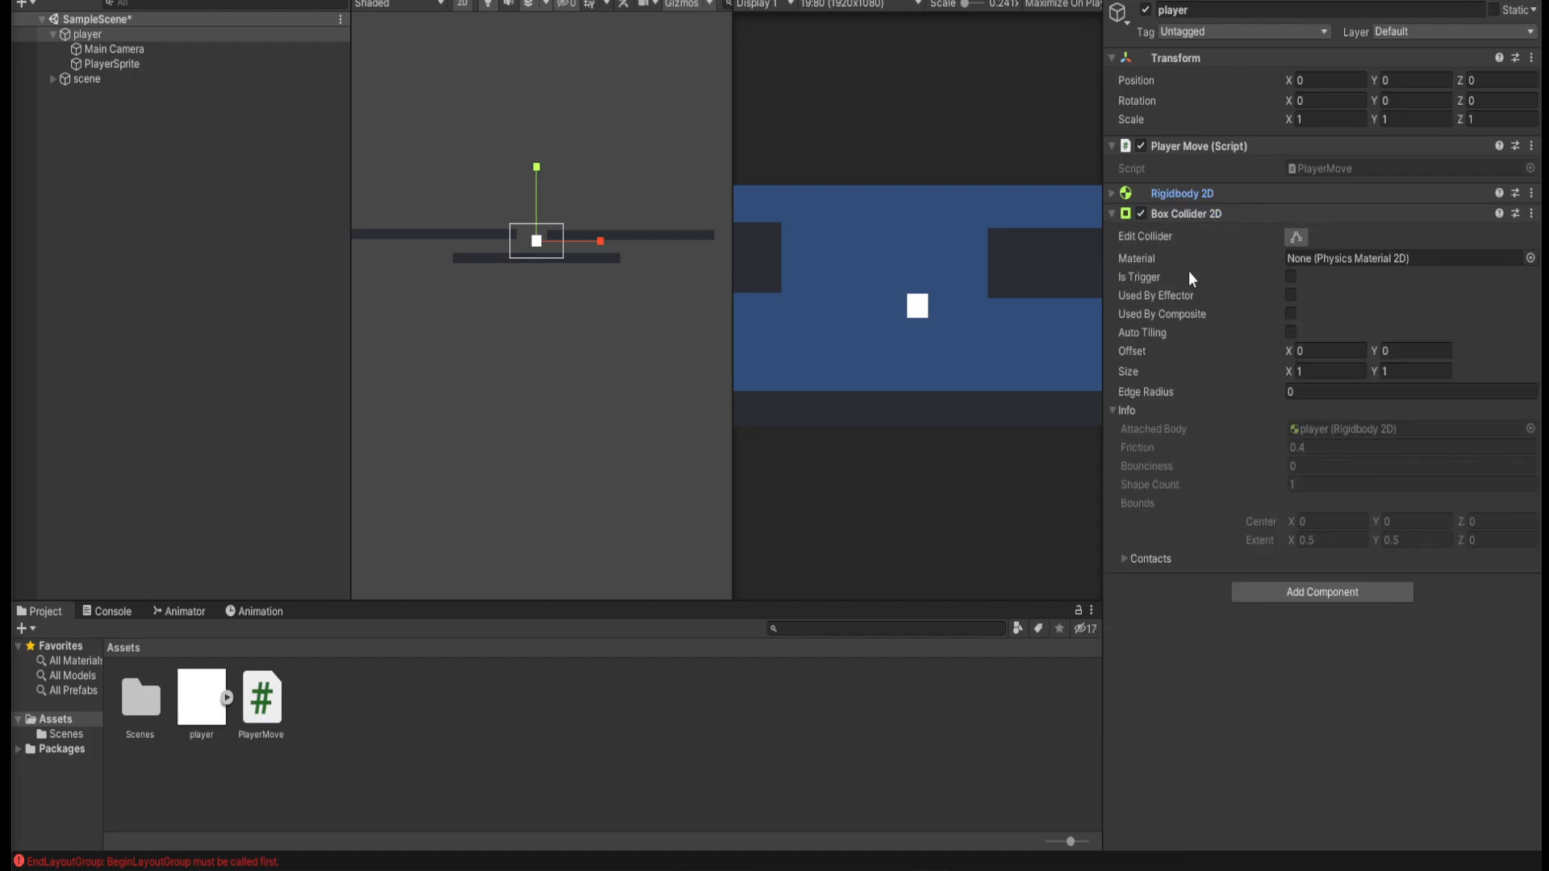
Open the PlayerMove script from the Assets folder in Visual Studio.
left_click(1112, 213)
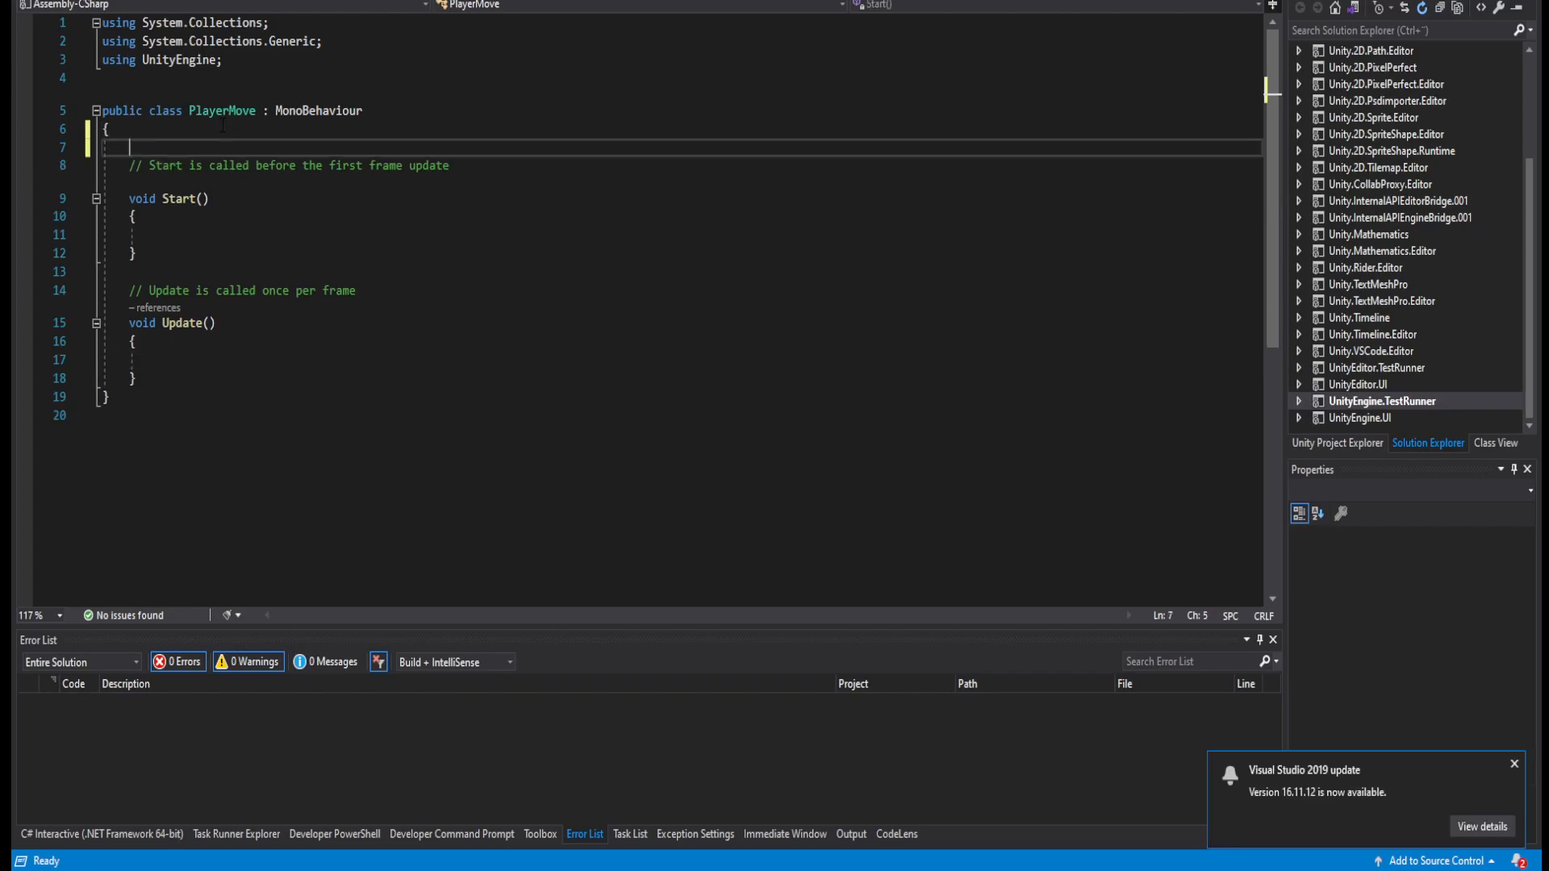
Declare 'float move;' and begin 'move = Input.GetAxis' inside Update.
type("float move;")
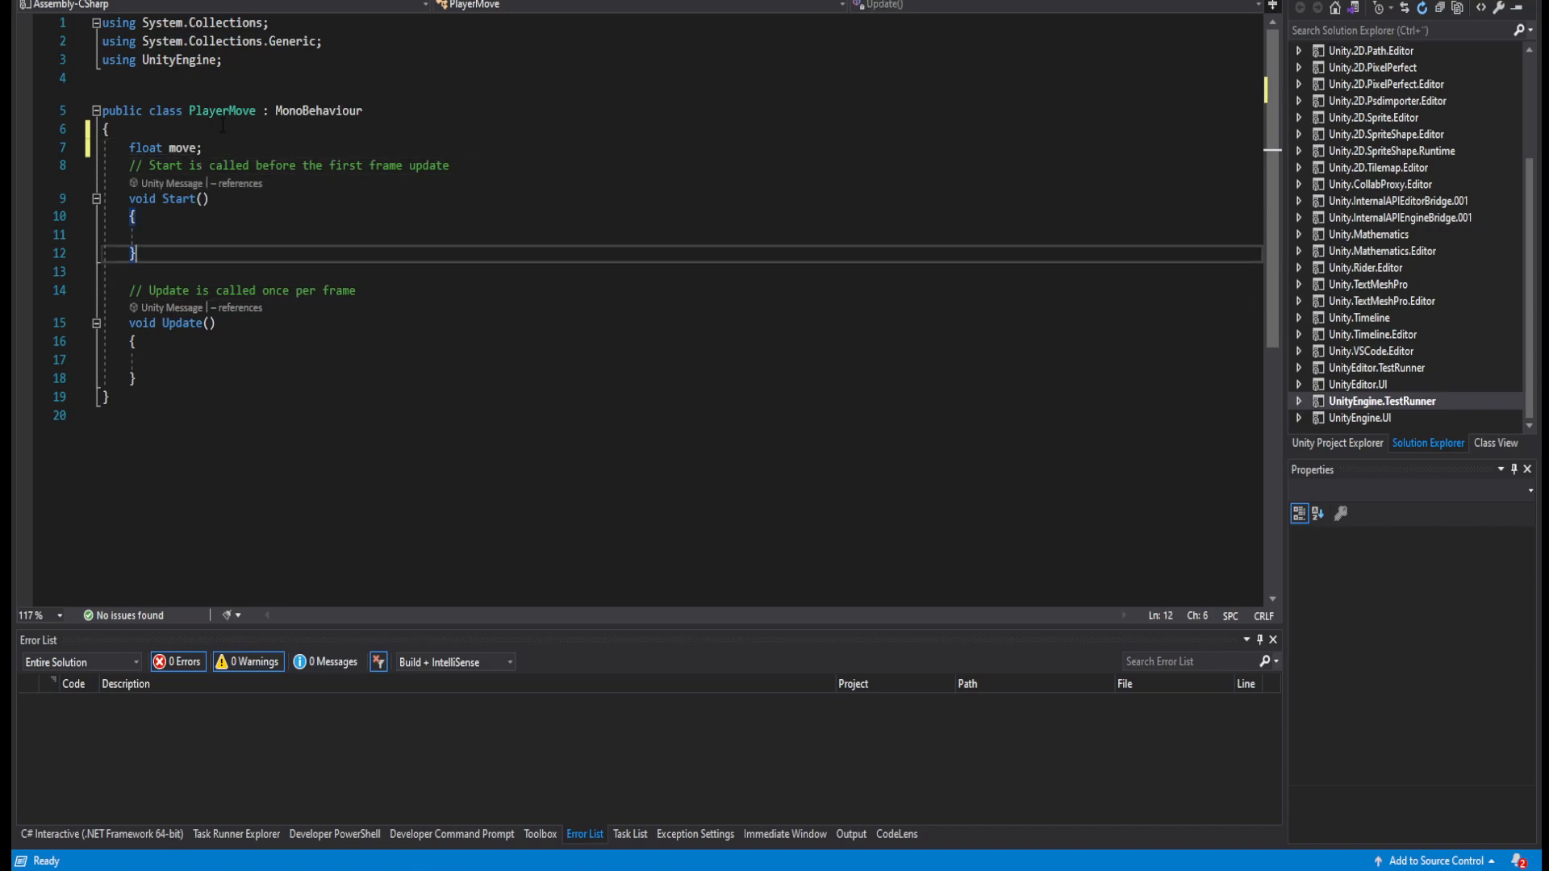
type("move = in")
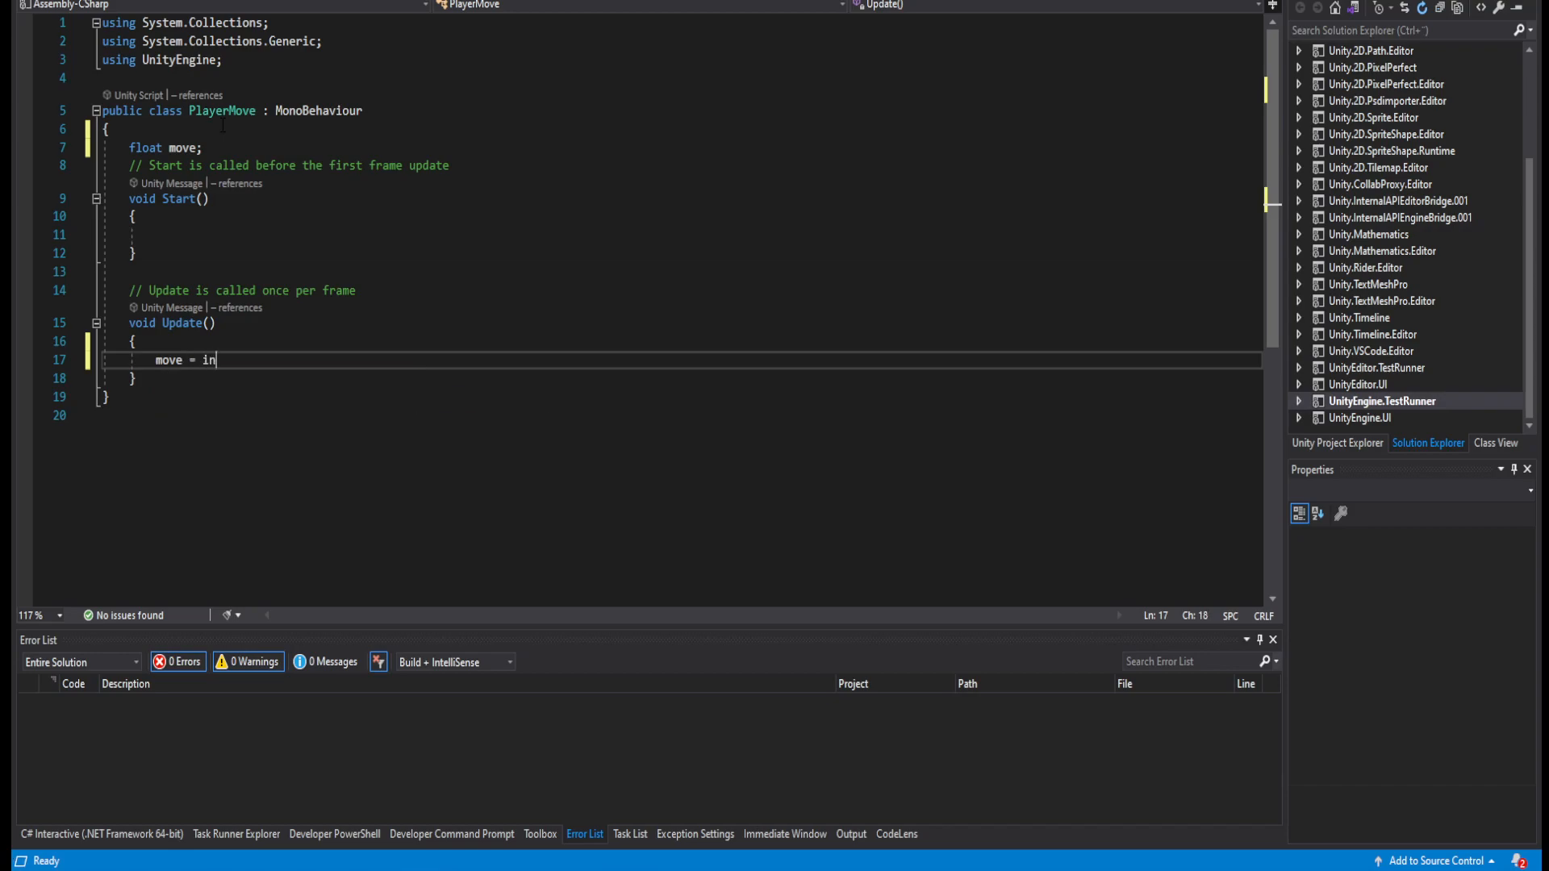
type("put")
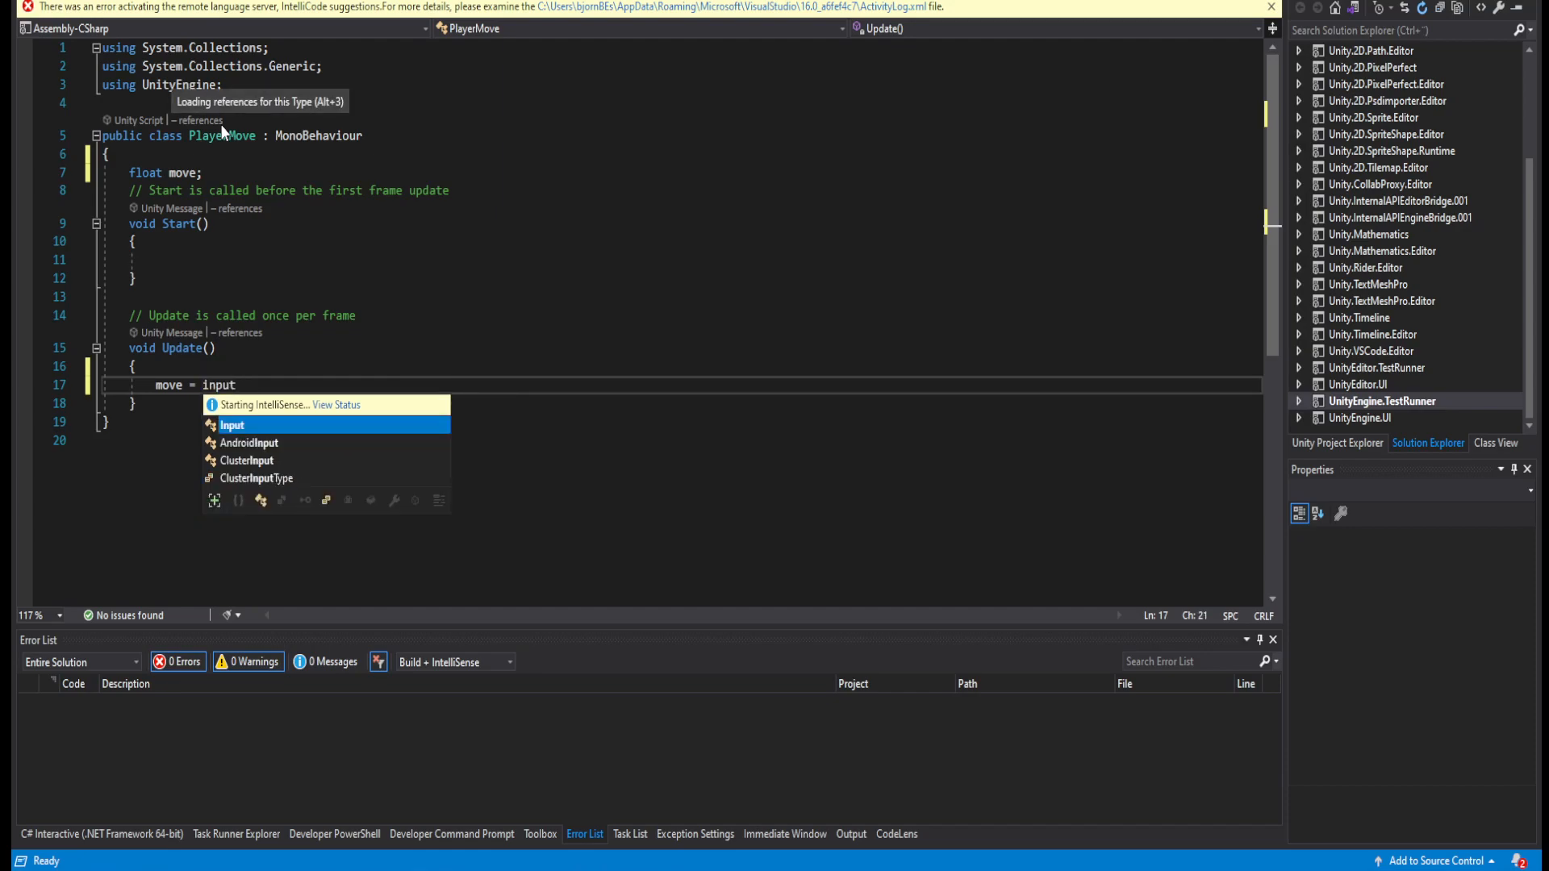
type(".geta")
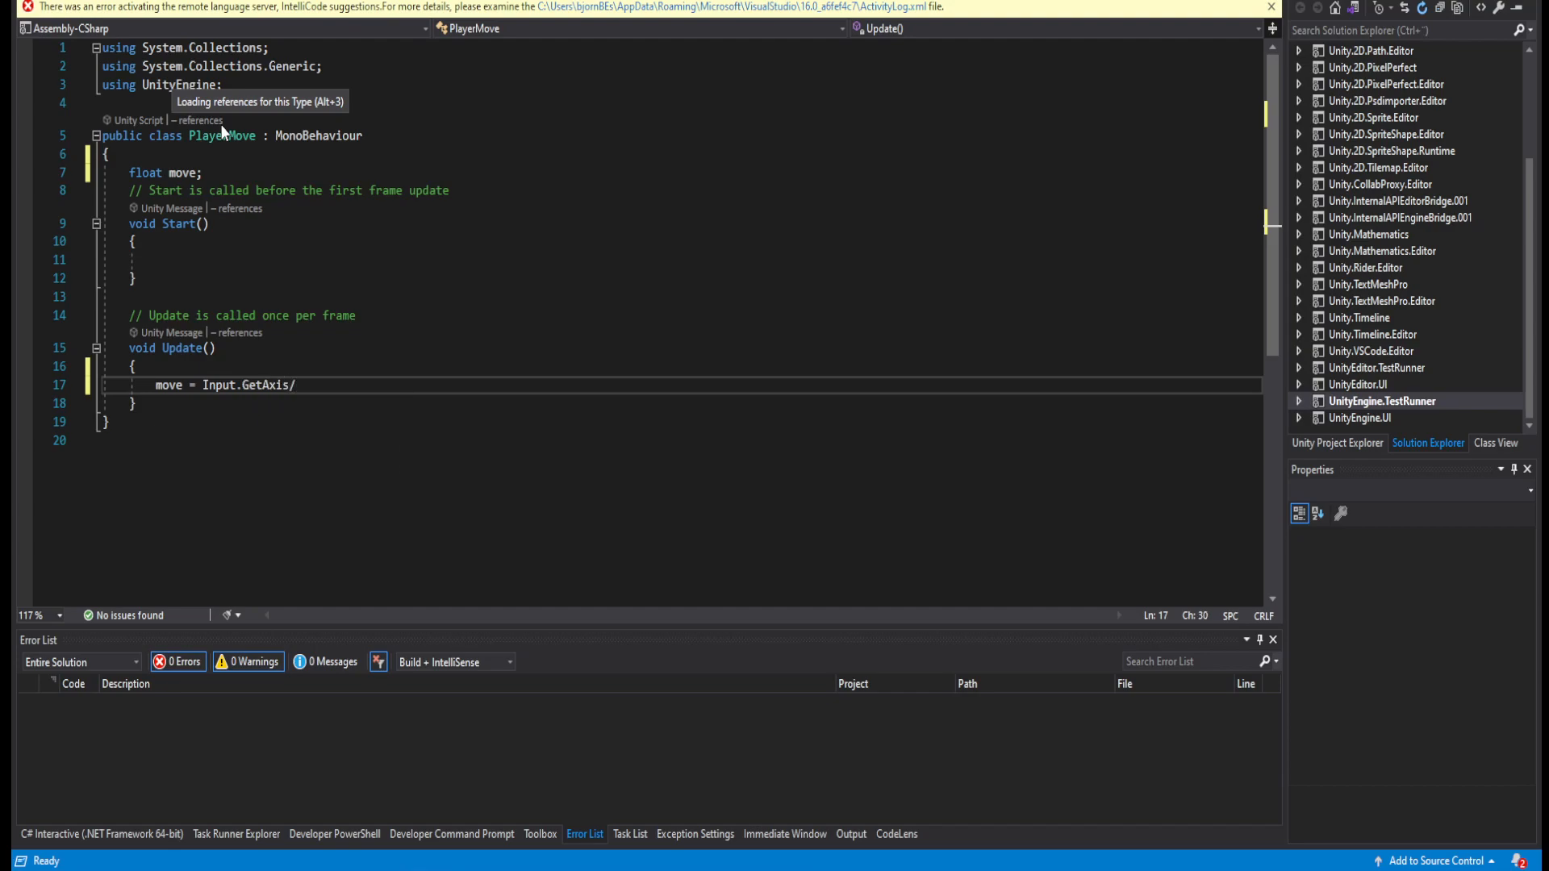
Complete the line as move = Input.GetAxis("Horizontal");.
type("\"Horizontal\");")
type("[SerializeField")
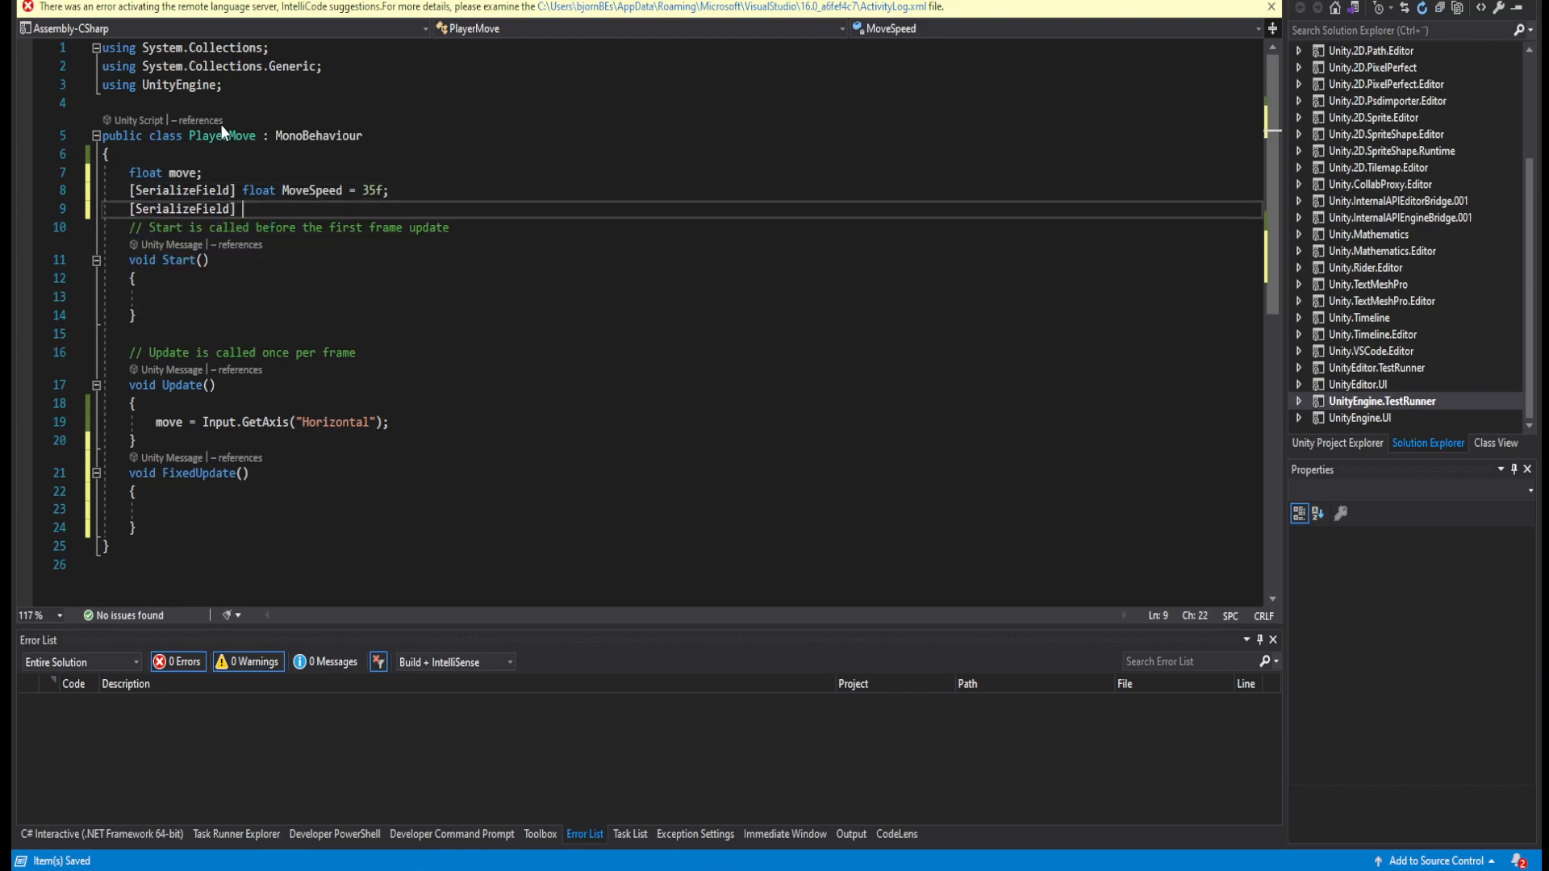
Declare a float jump field, correcting the mistyped 'jumpForz' name.
type("float jumpForz")
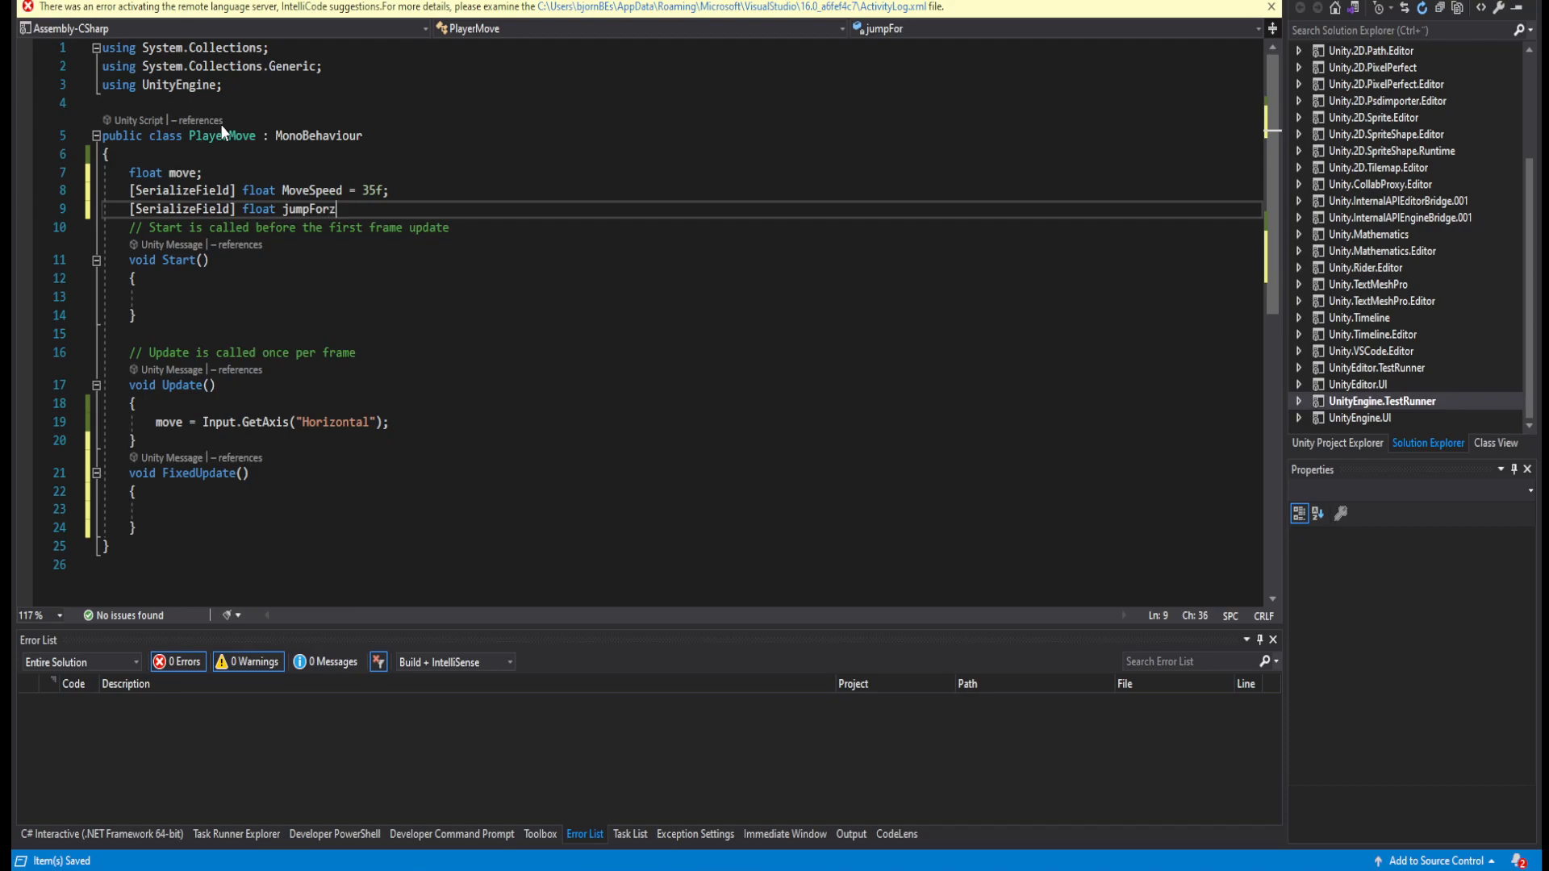
key("Backspace")
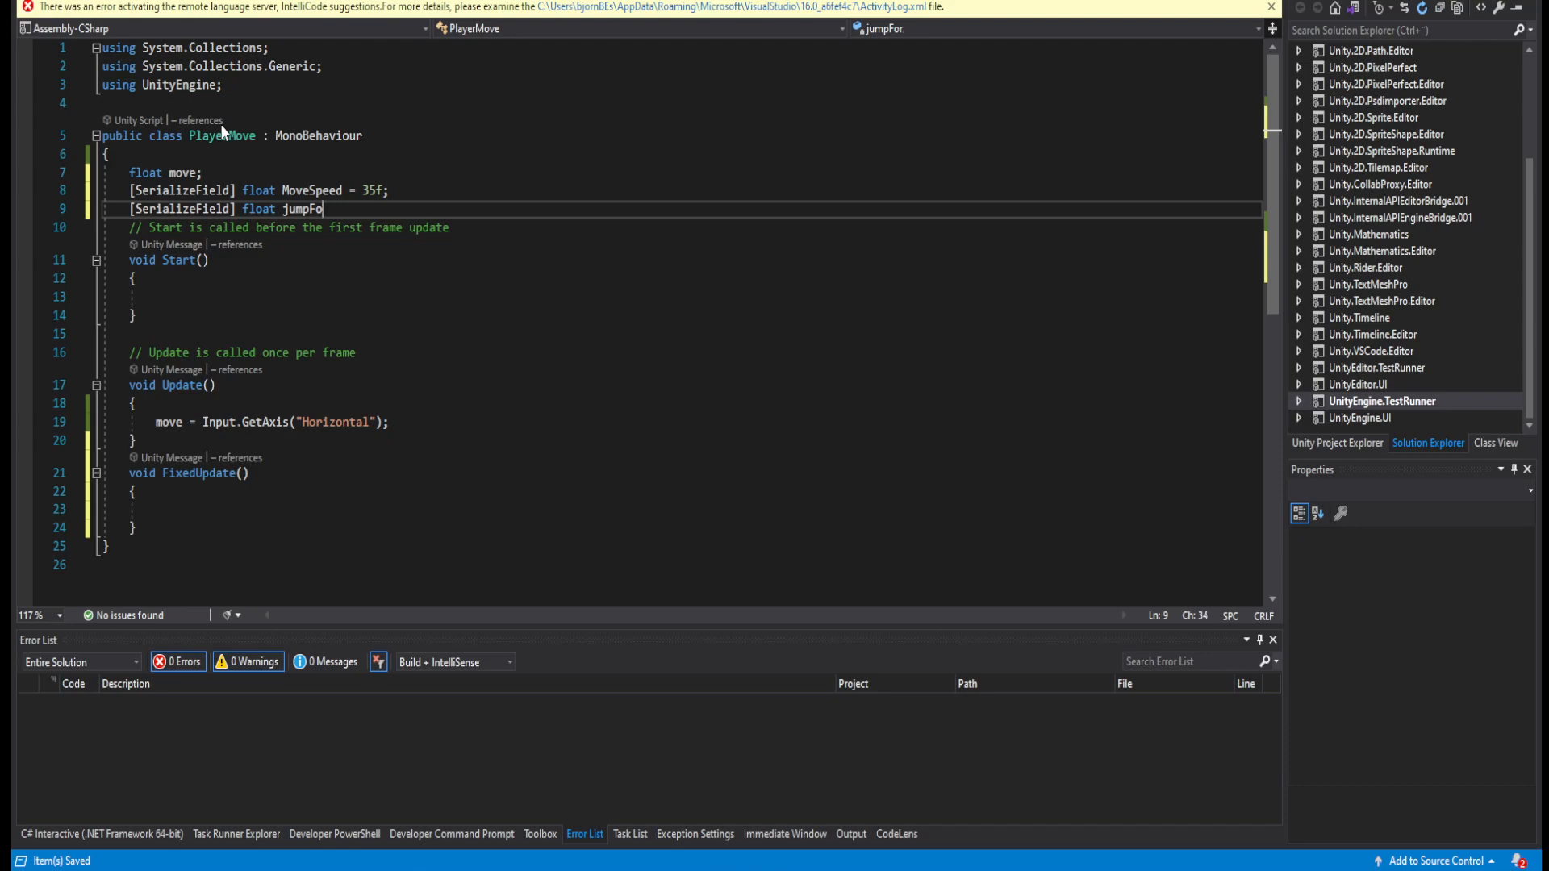
type("rse")
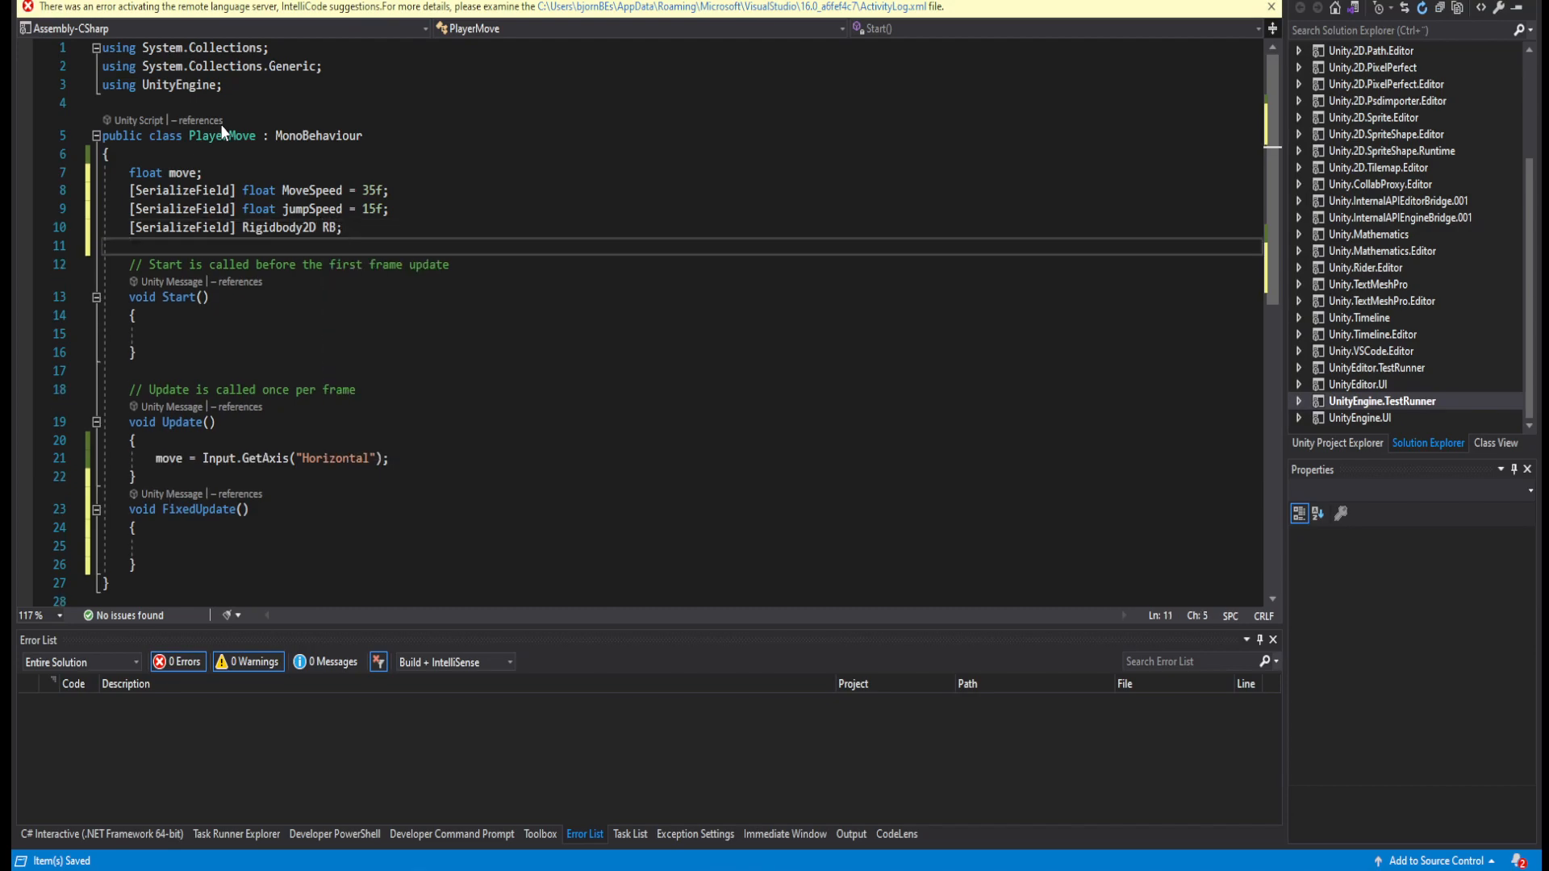
Add a [SerializeField] Collider2D Coll field below the Rigidbody2D RB line.
type("[SerializeField]")
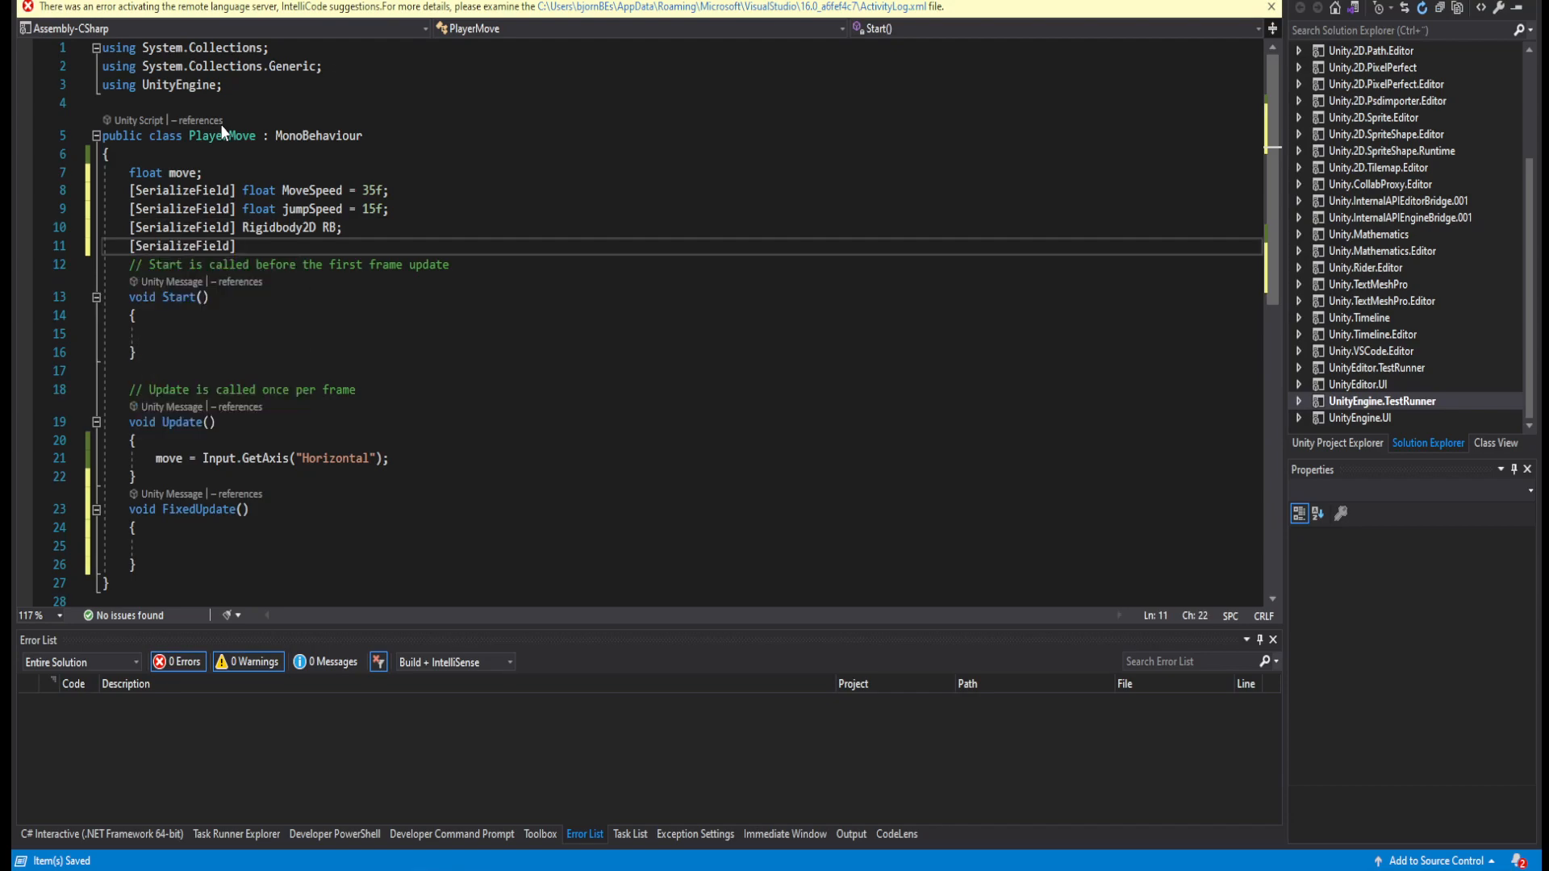
type("co")
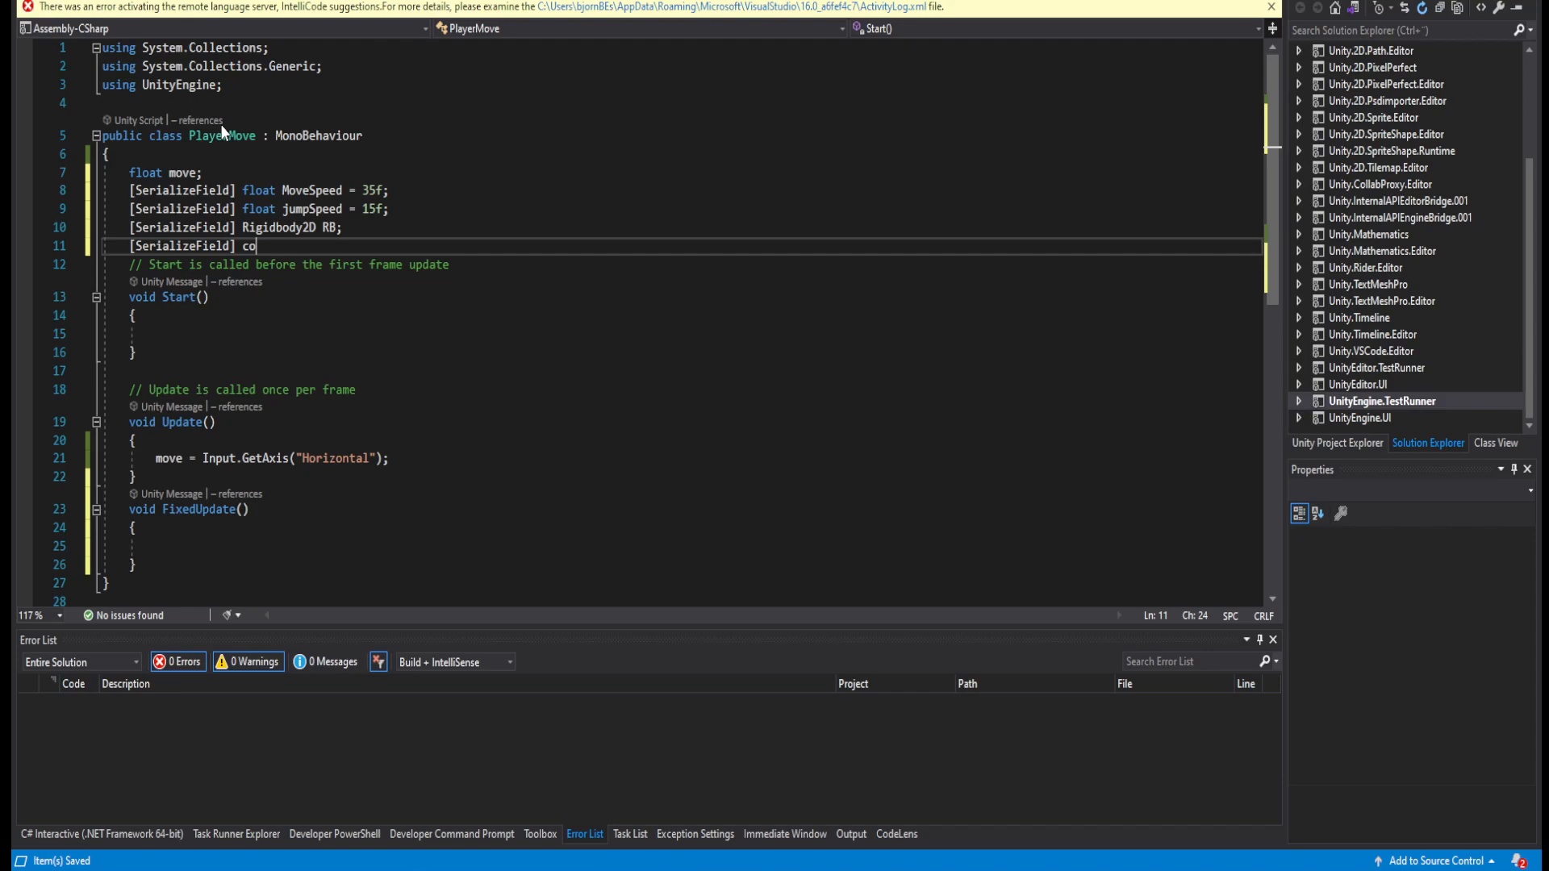
type("llider2D Coll;")
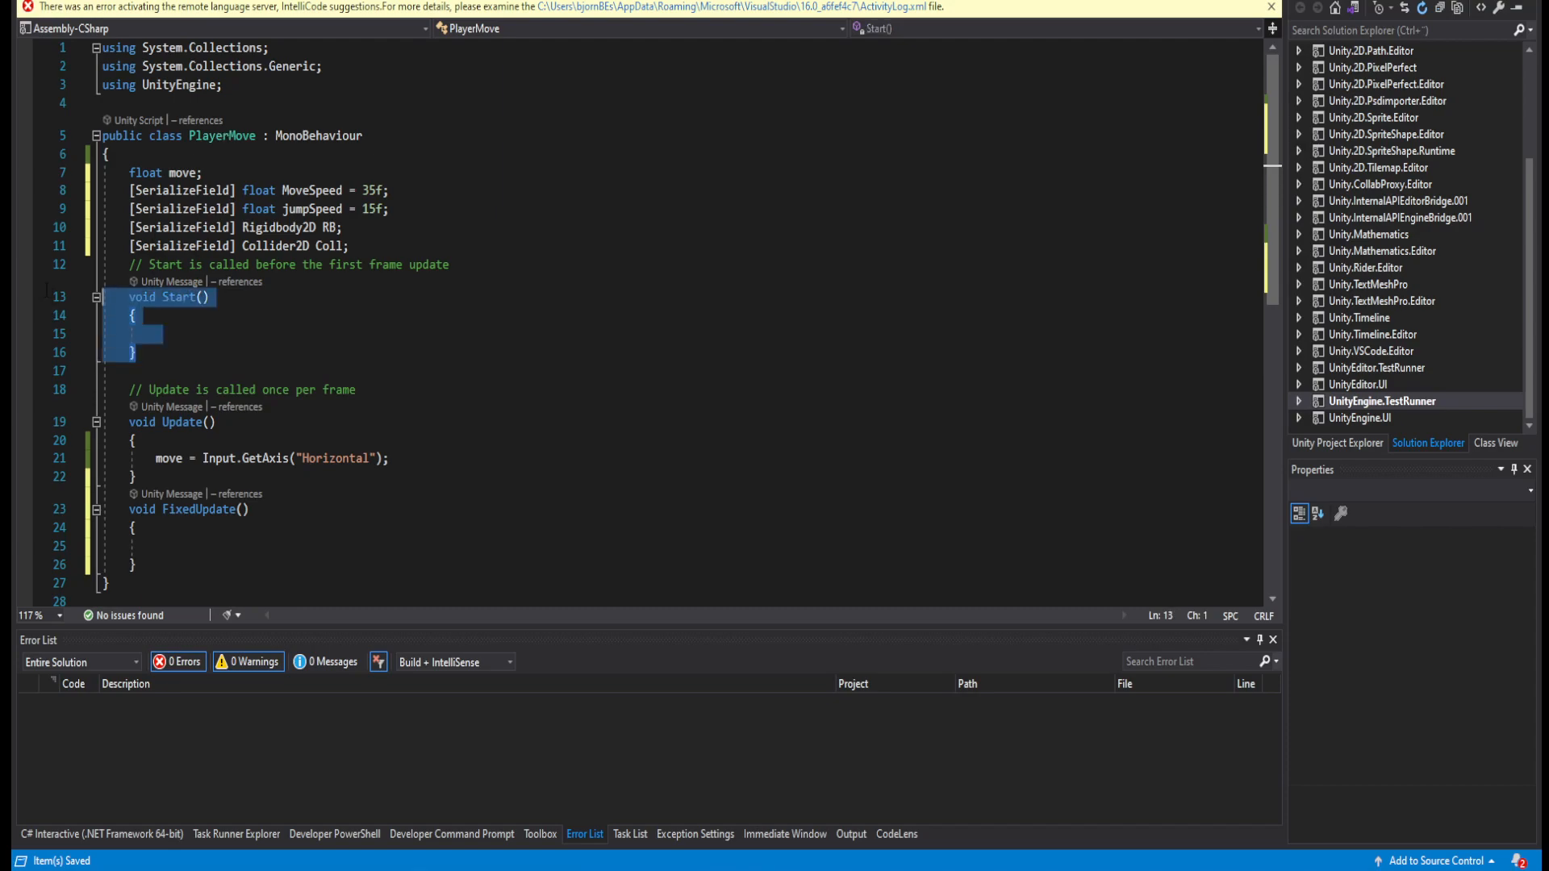
In Awake, assign RB = GetComponent<Rigidbody2D>() and Coll = GetComponent<Collider2D>().
type("RB = GetComponentz")
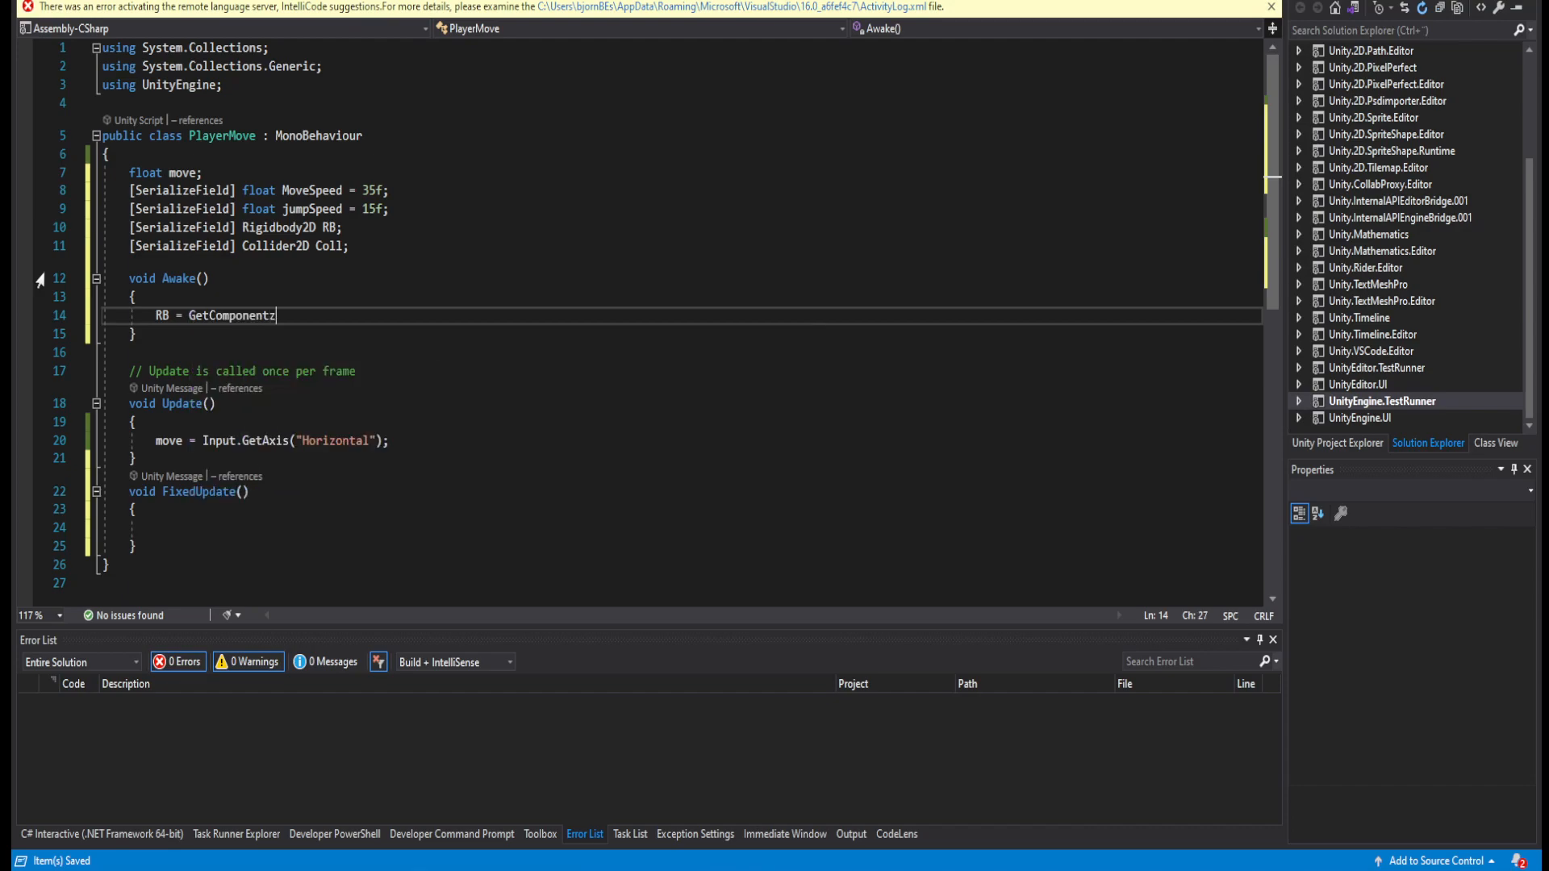
type("<Rigidbody2D>();")
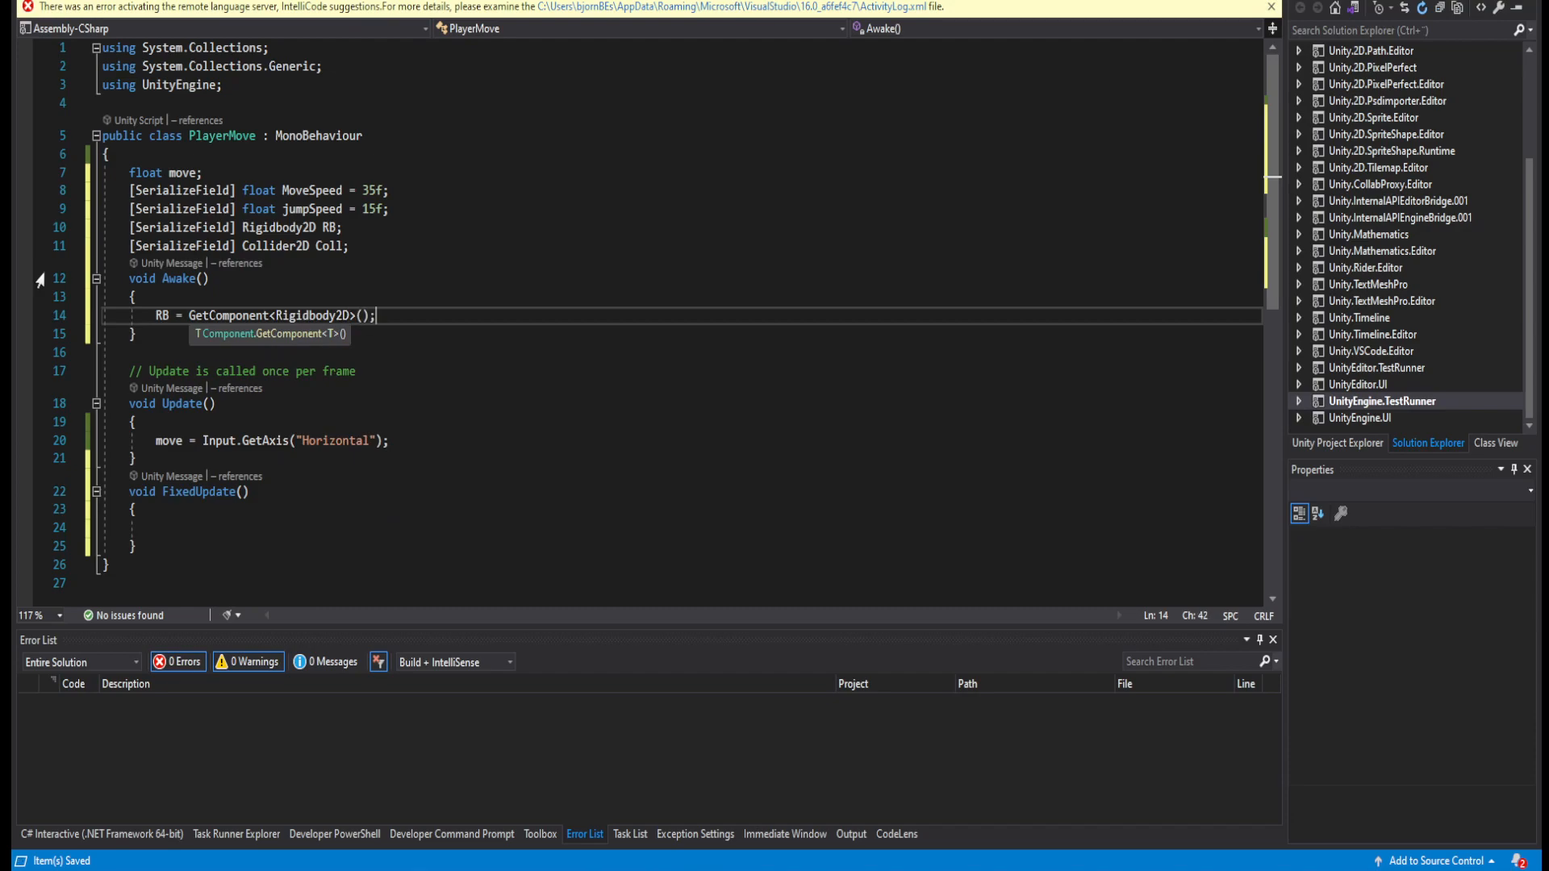
type("Coll = GetComponent<Collider2D>();")
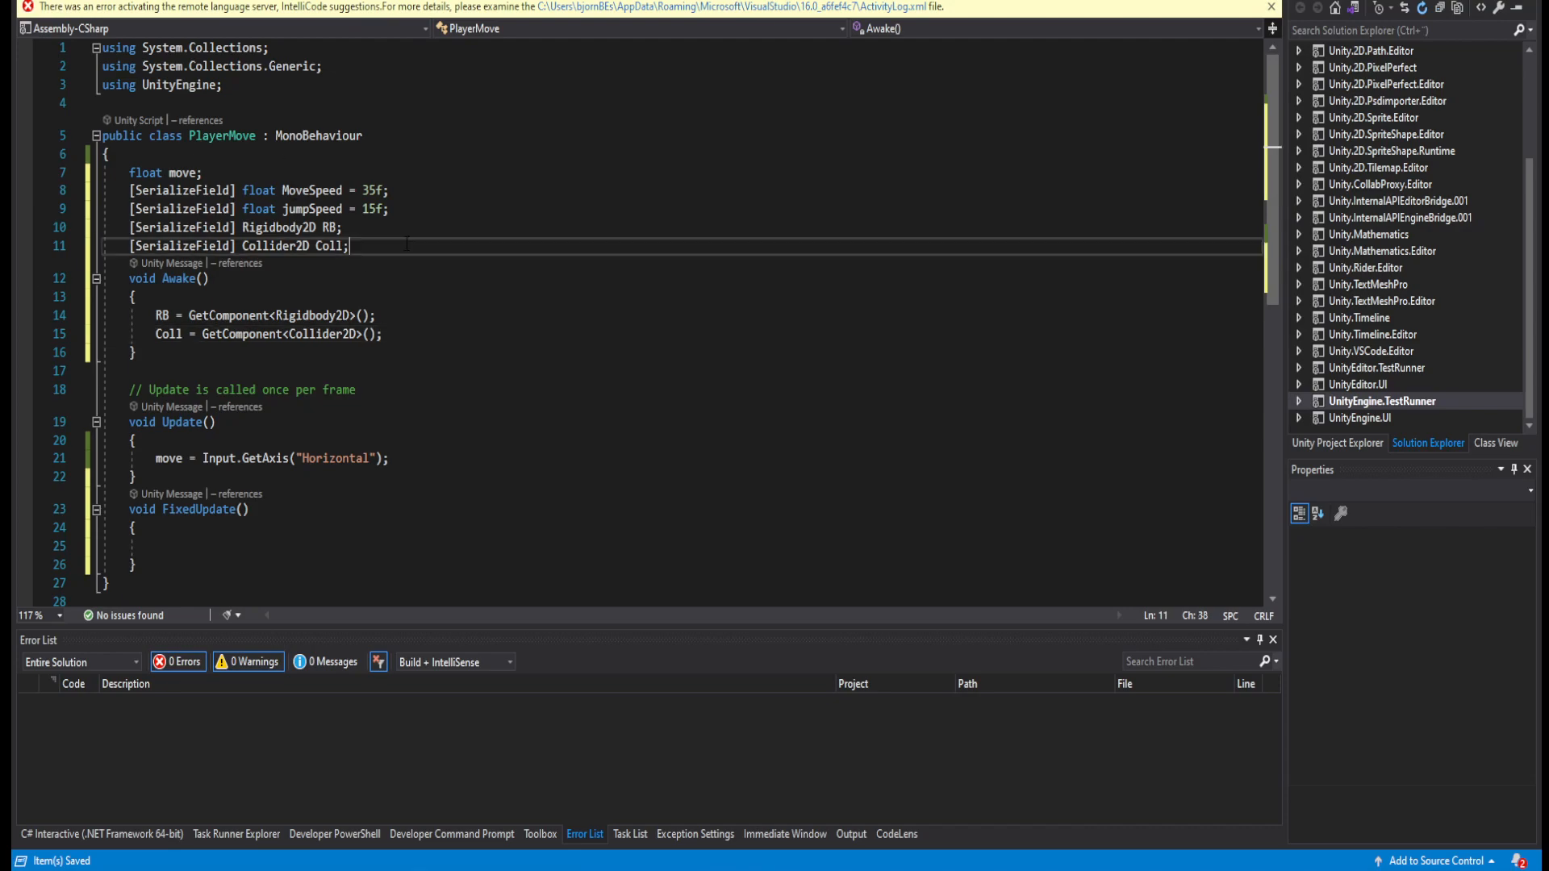
Try an if on move.x in FixedUpdate, then start transform.Translate( instead.
type("if(")
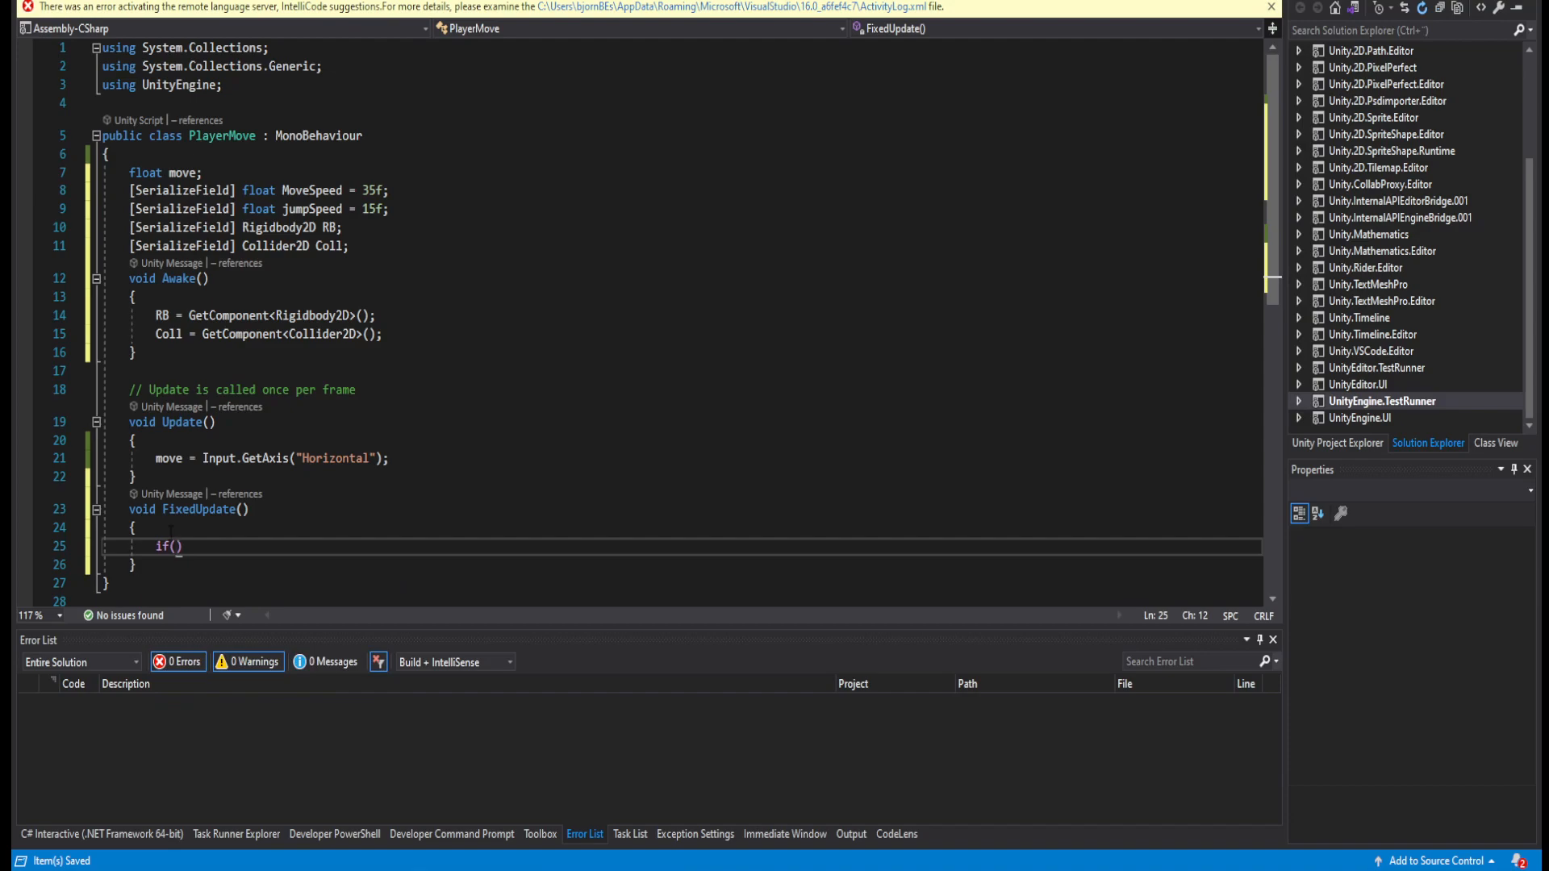
type("move.x")
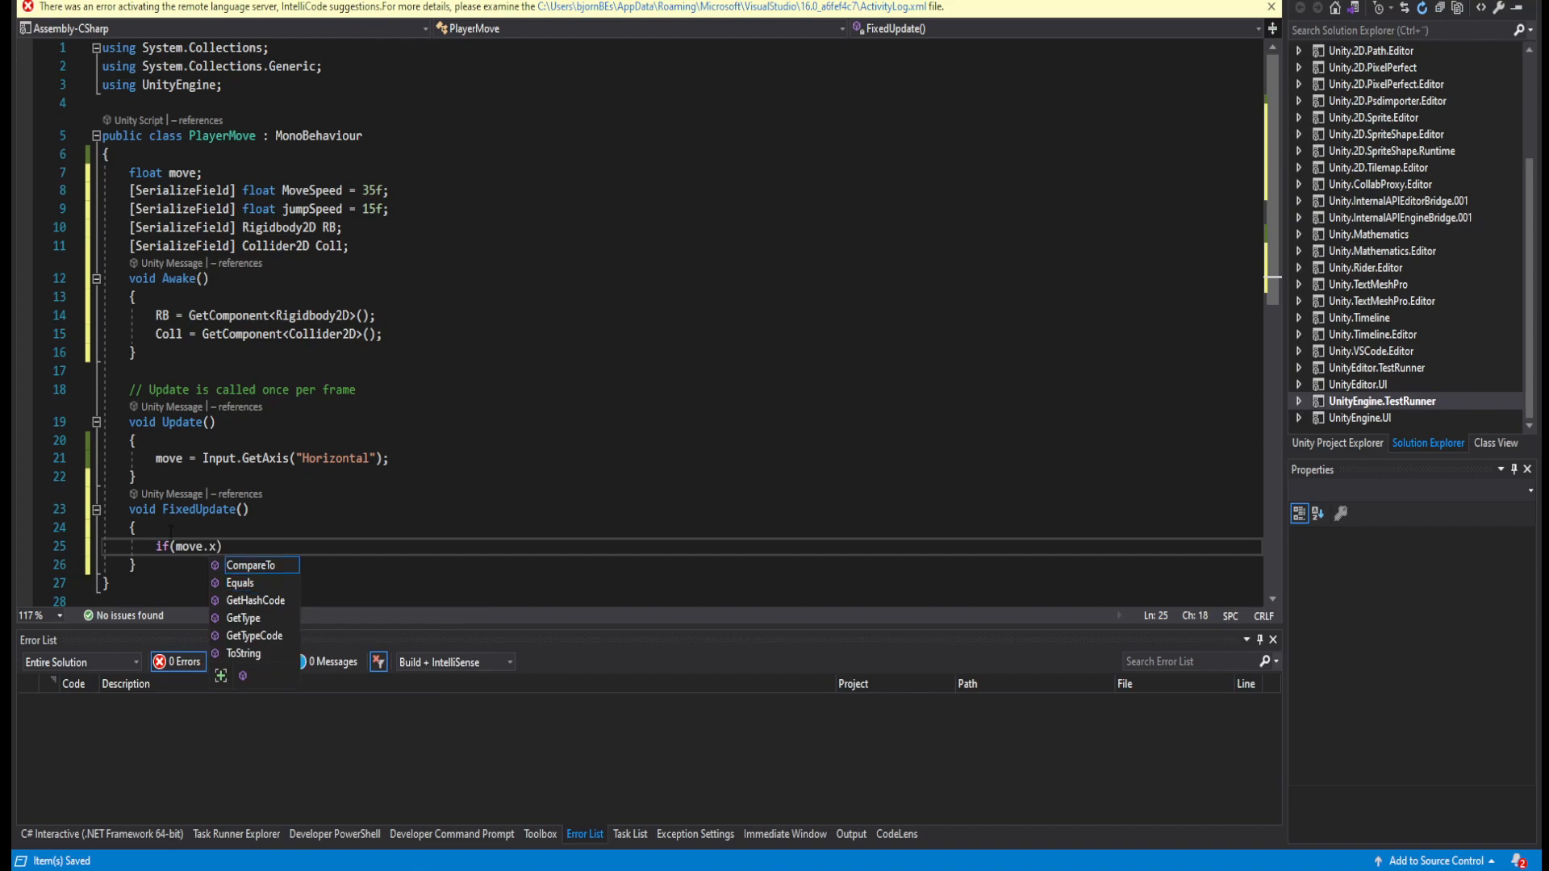
type("transform.Translate(")
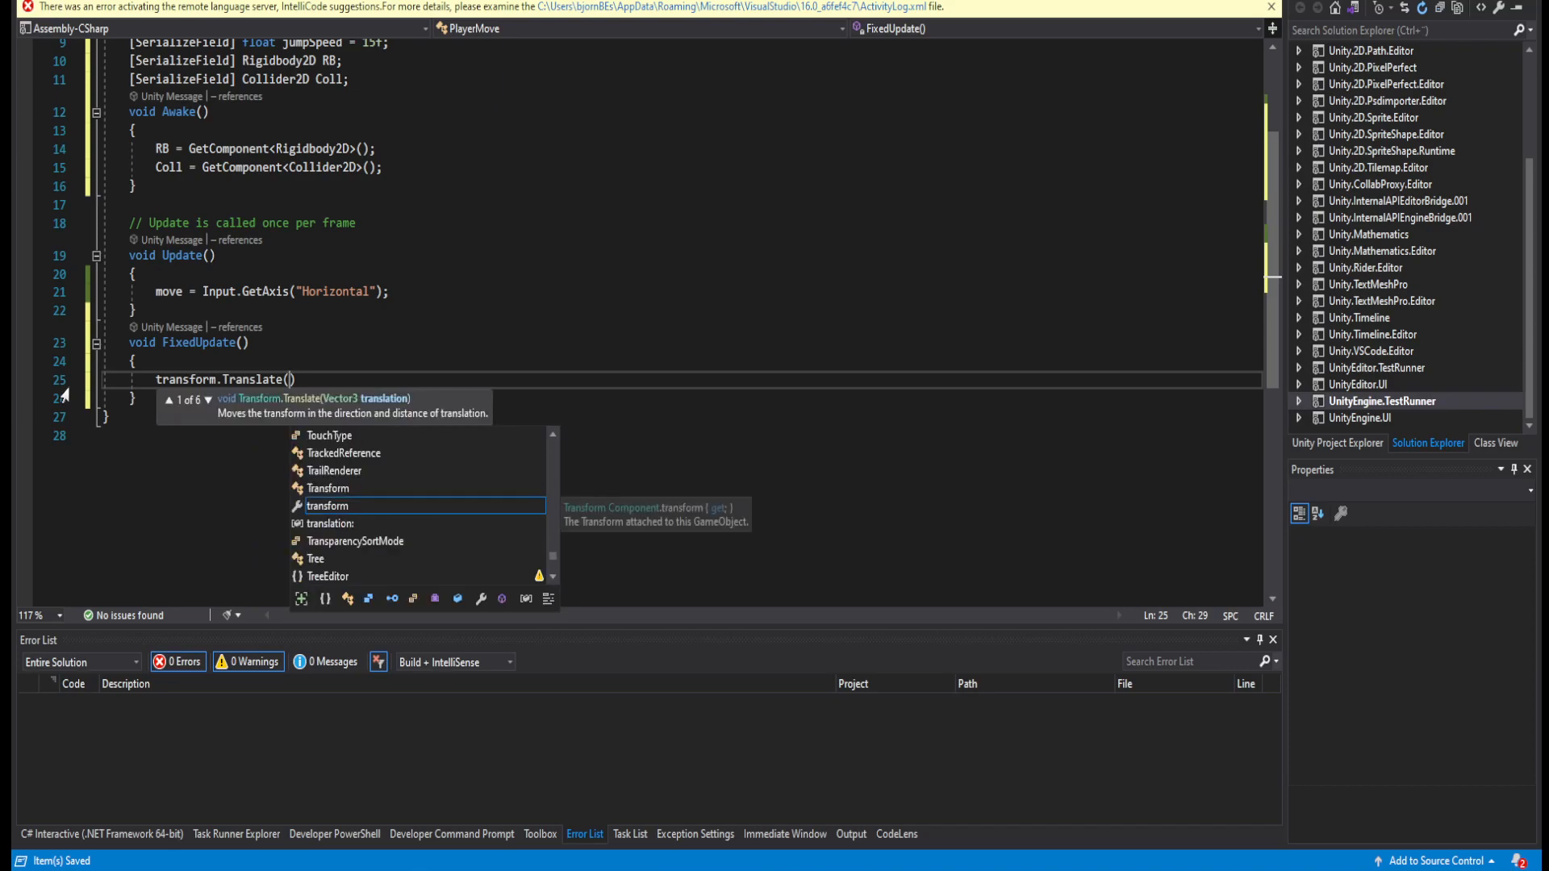
Translate by move * MoveSpeed * Time.deltaTime, 0, 0 and begin an if check below.
type("move,0,0")
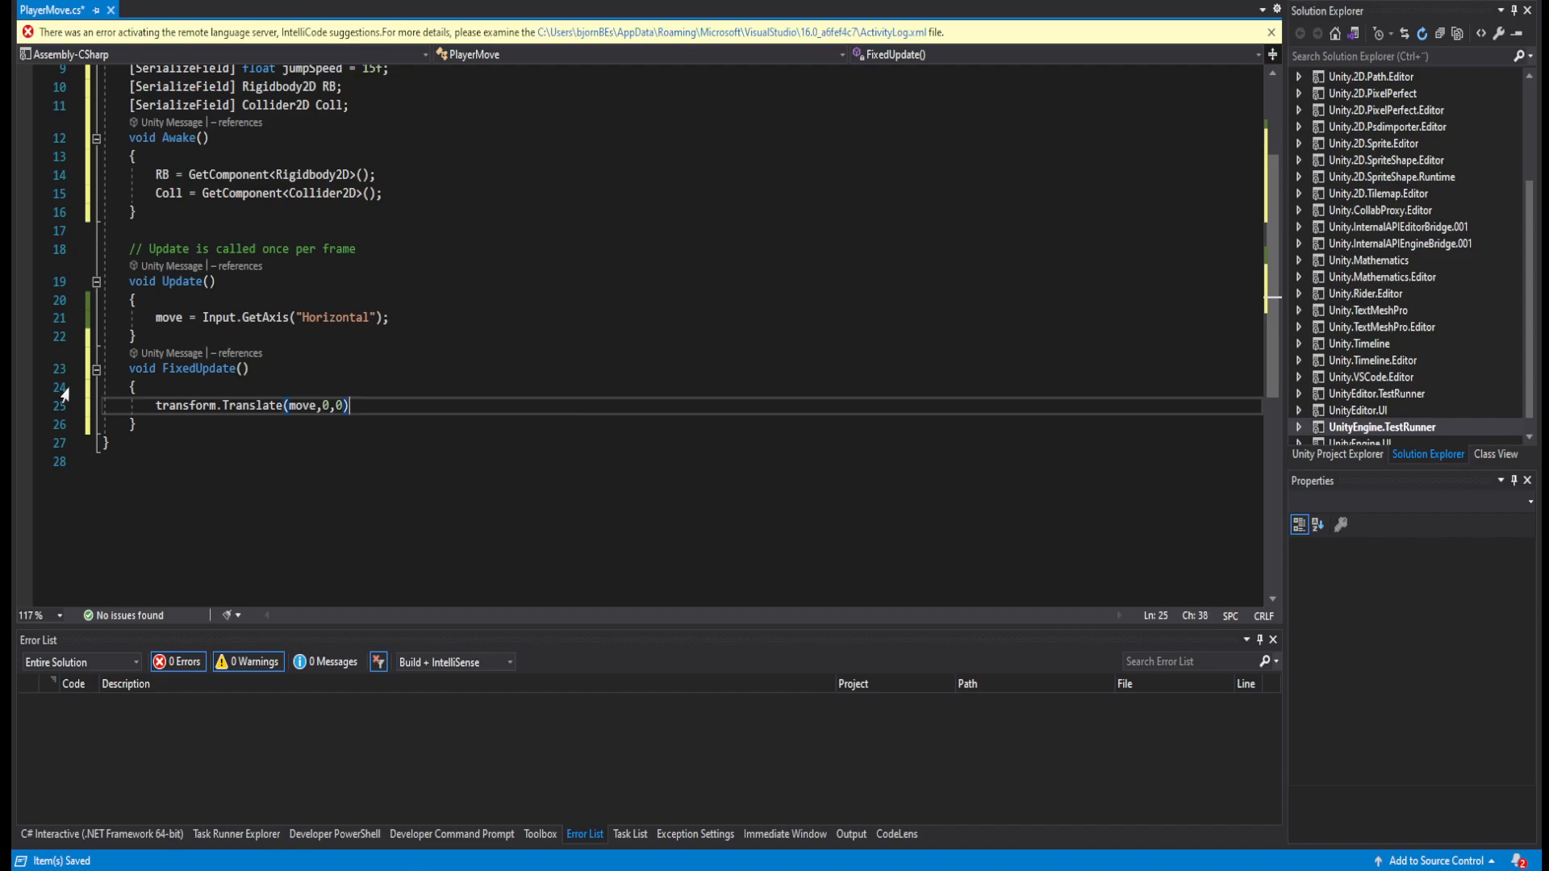
type("*")
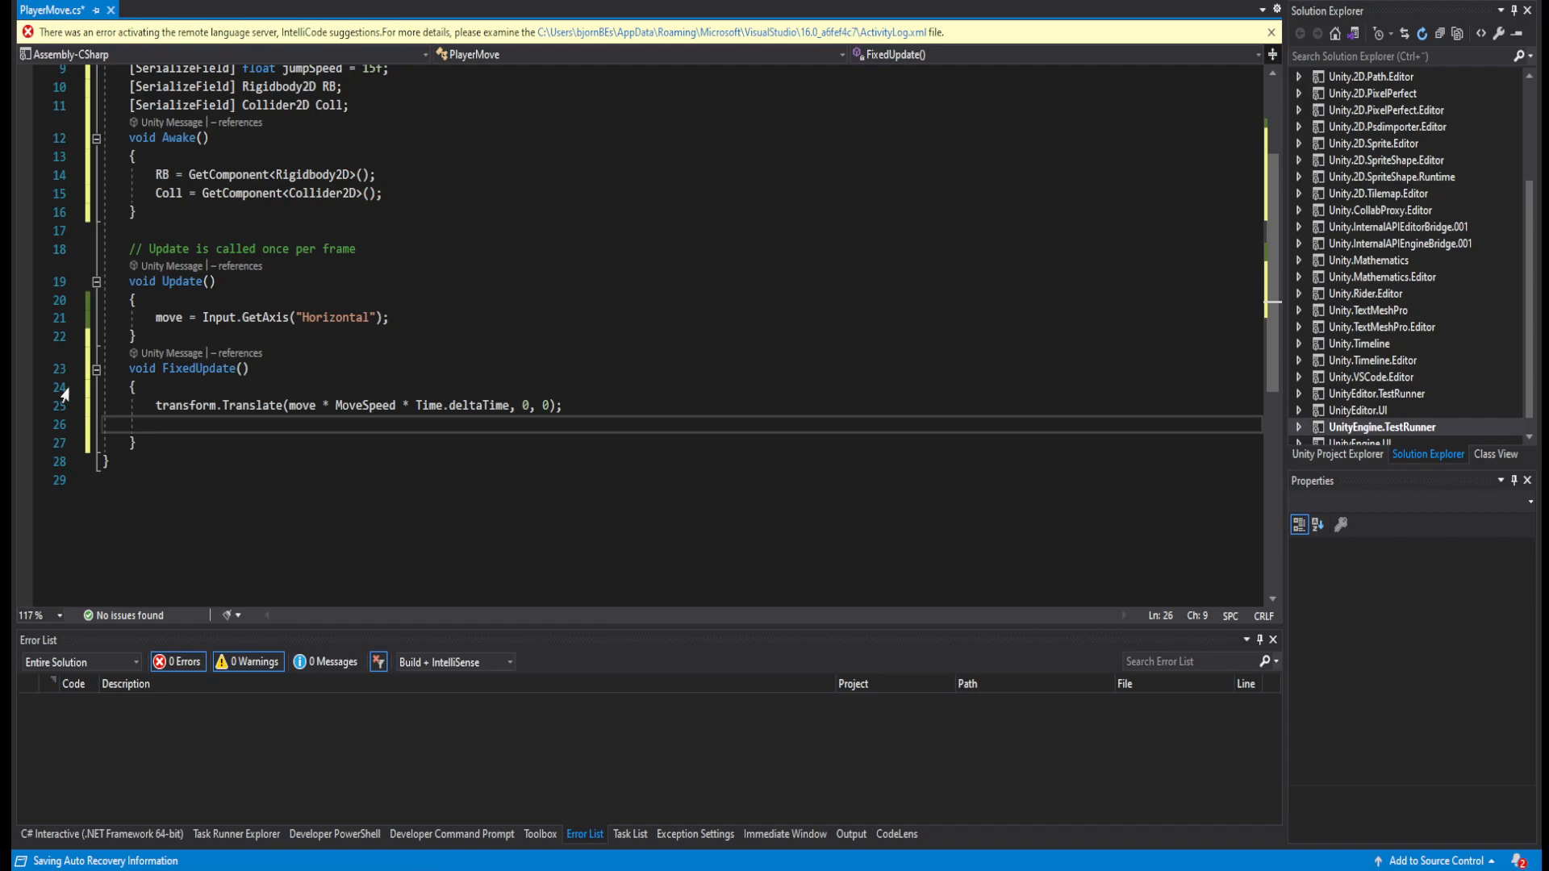
type("if(")
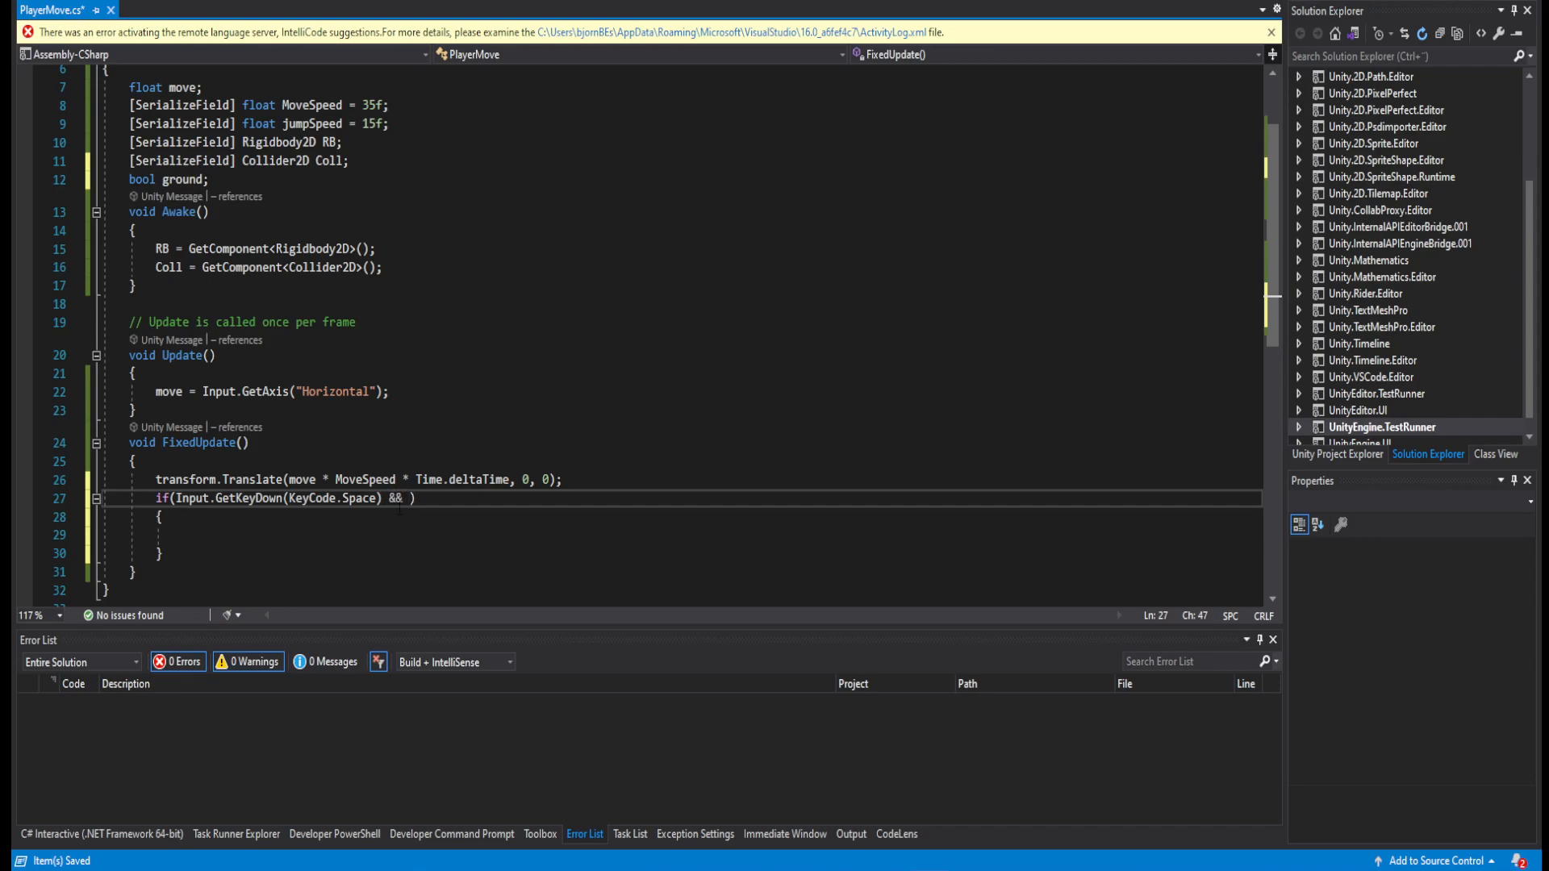
Add the ground condition to the Space jump check and start the ground assignment in Update.
type("ground == true")
left_click(681, 536)
type("RB.AddForce(new Vector2(0, jumpSpeed));")
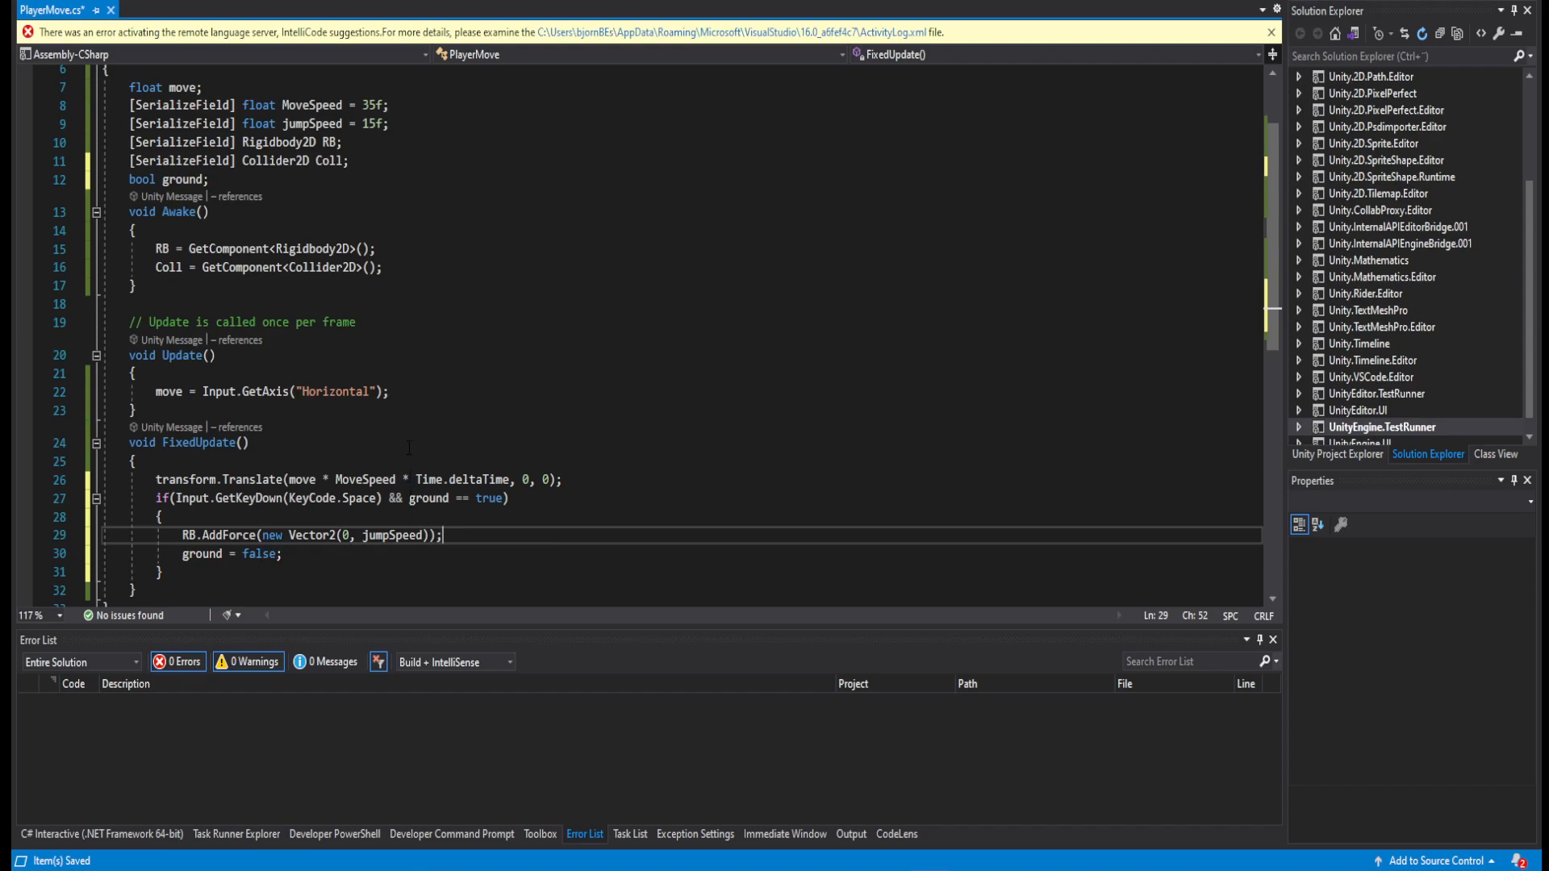
type("ground = Coll.")
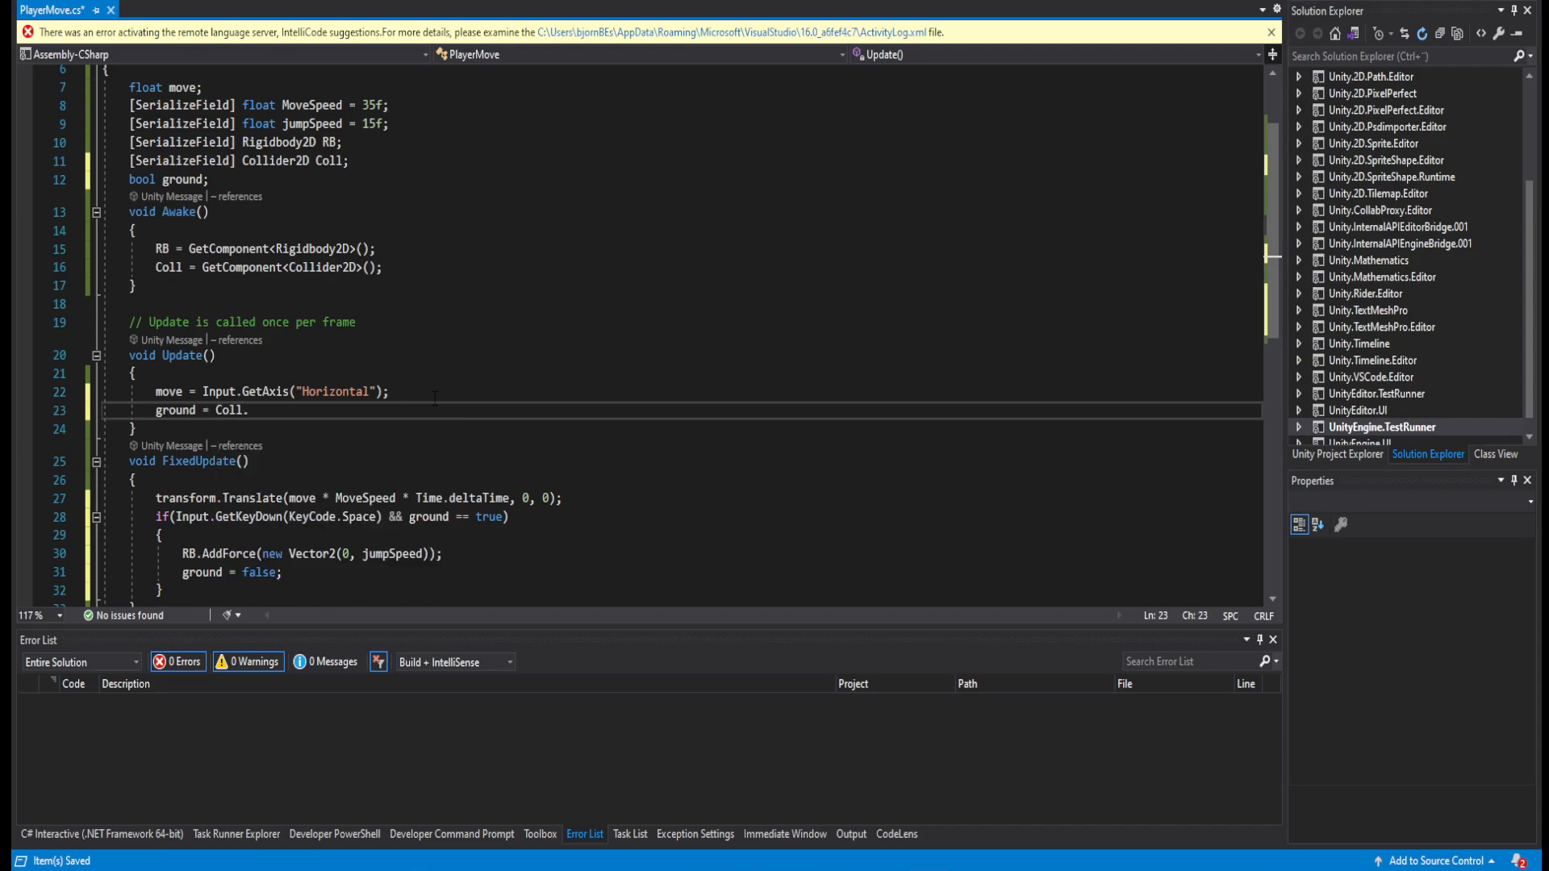
Begin a new [SerializeField] declaration at the top of PlayerMove.
type("[ser")
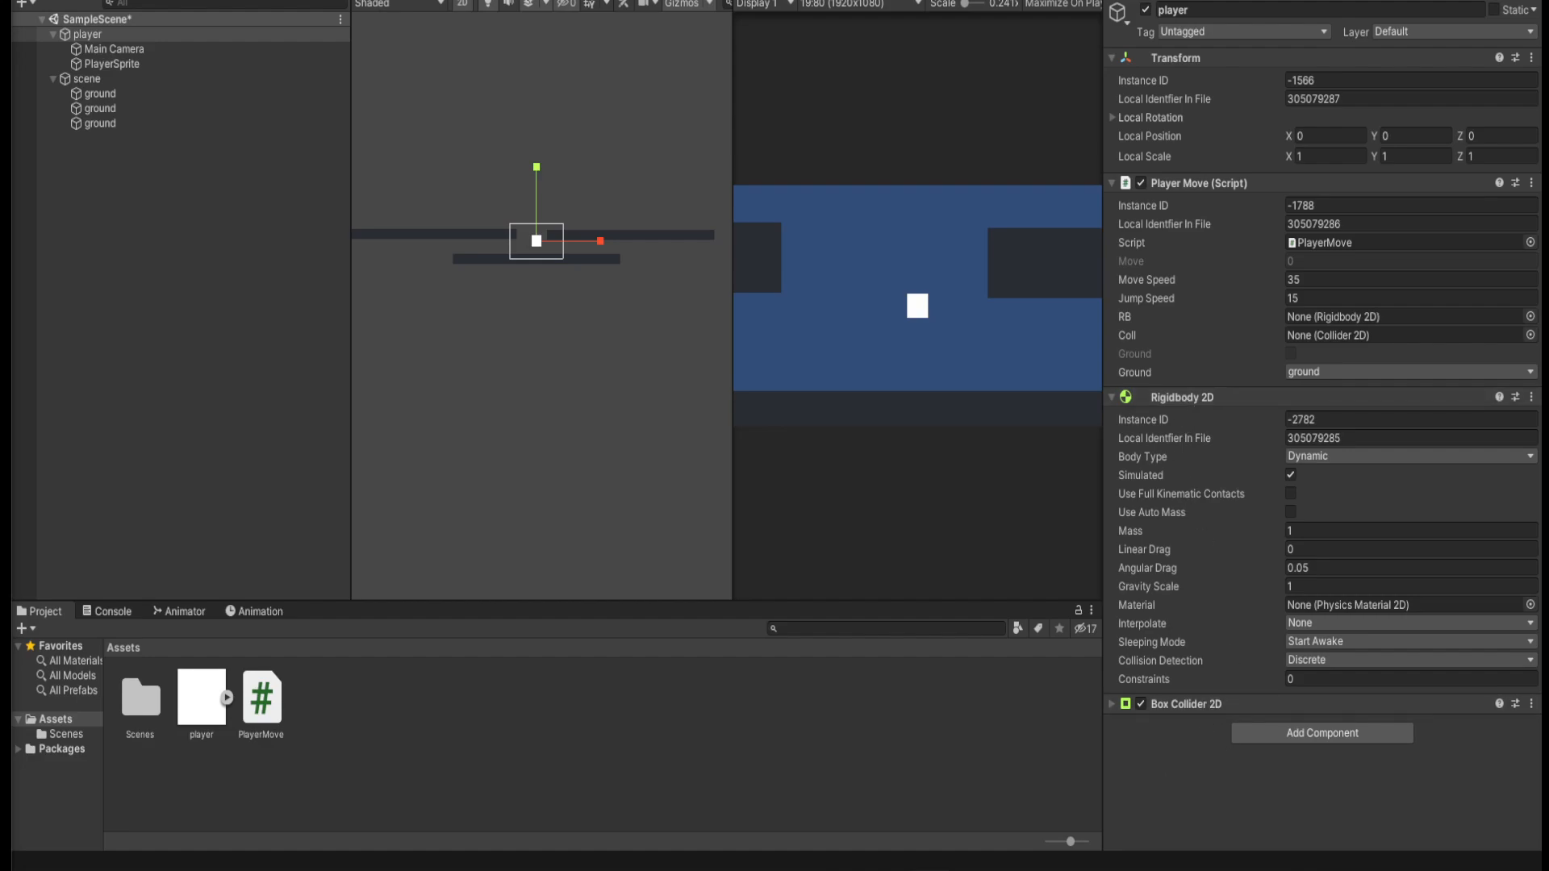
double_click(260, 689)
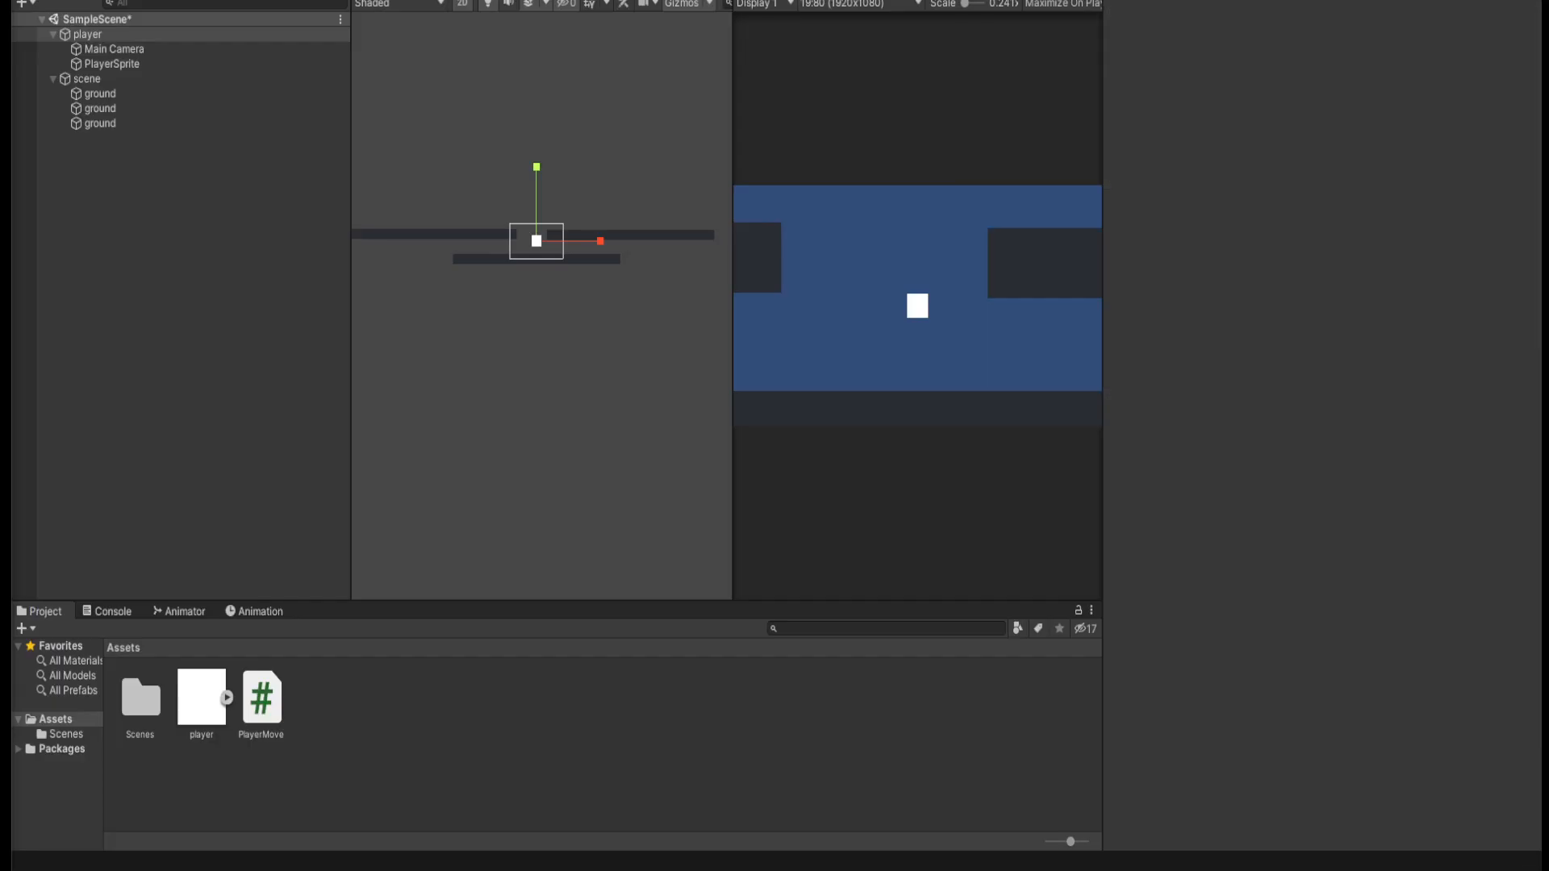
left_click(87, 34)
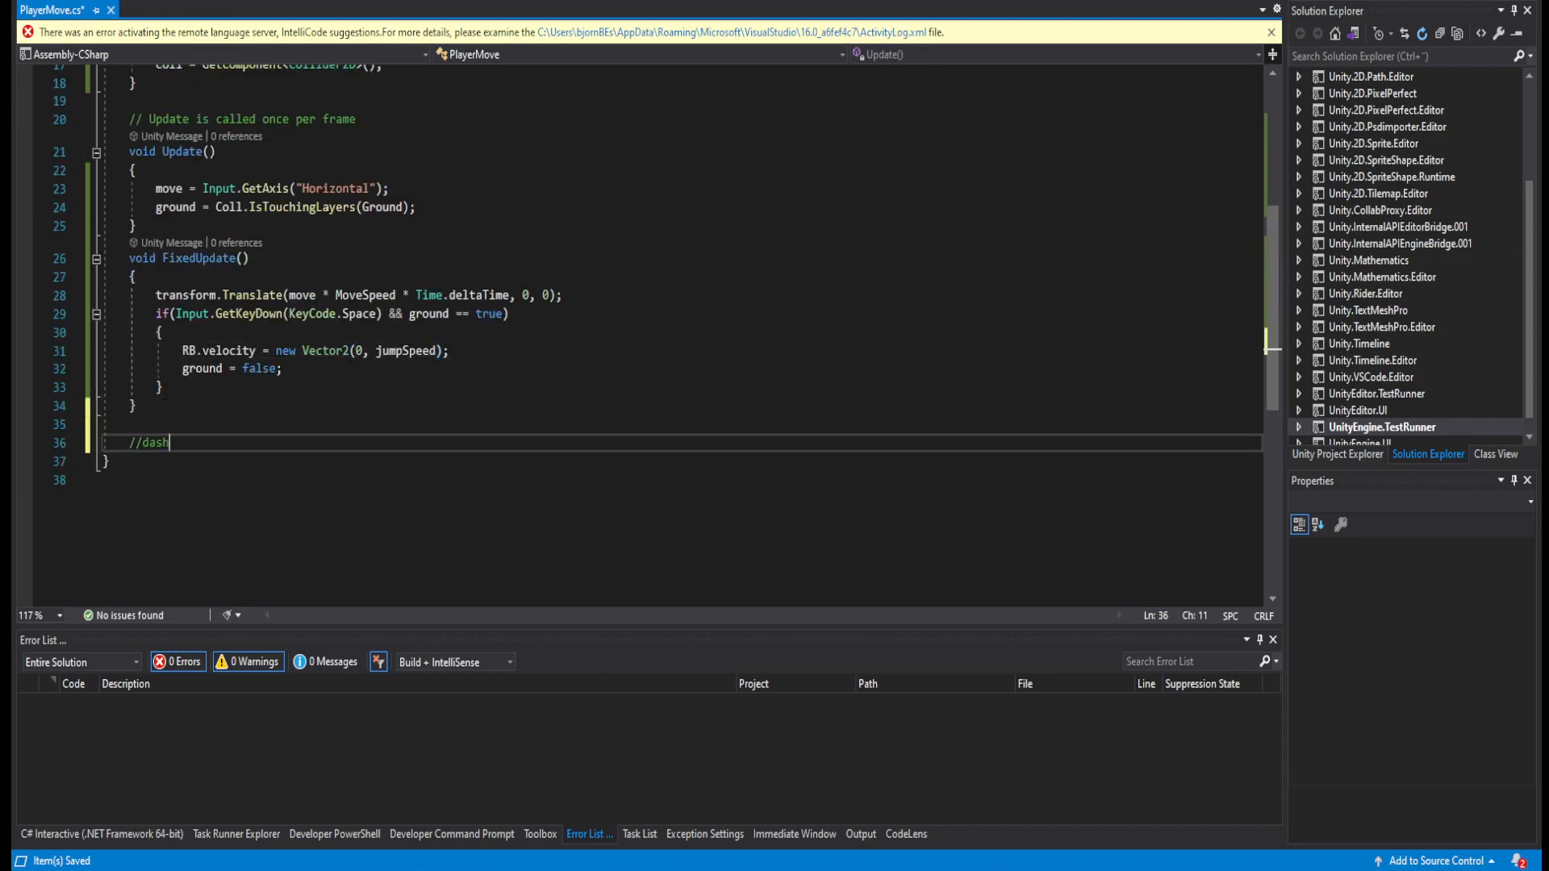
Add a dash() method with an empty Mouse1 GetKeyDown check and call it from FixedUpdate.
type("//DJ")
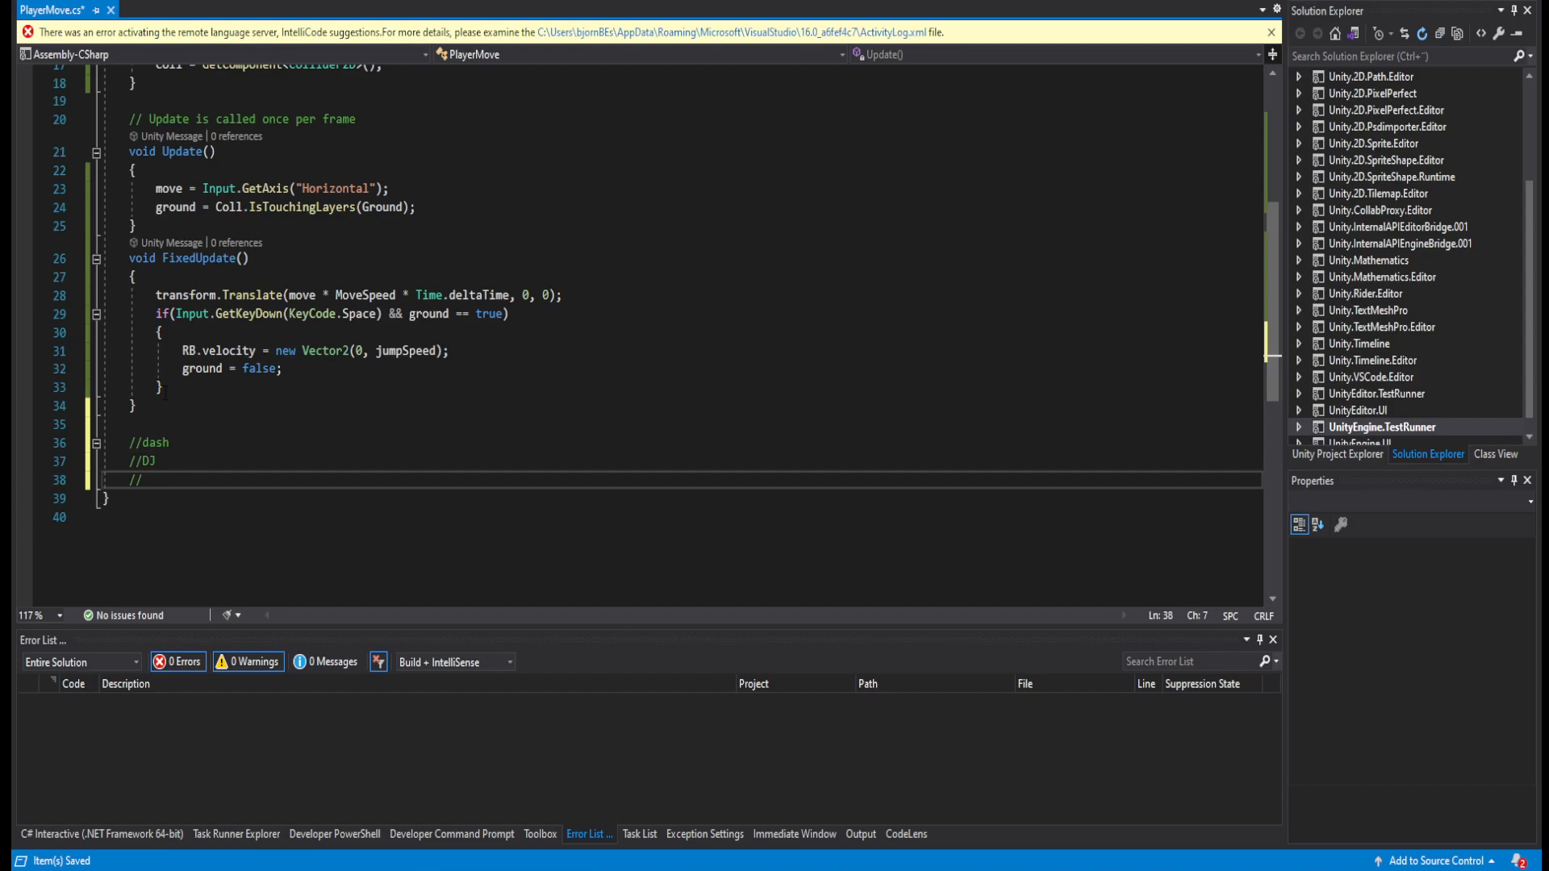
type("...")
type("if(Input.GetKeyDown(KeyCode.Mouse1")
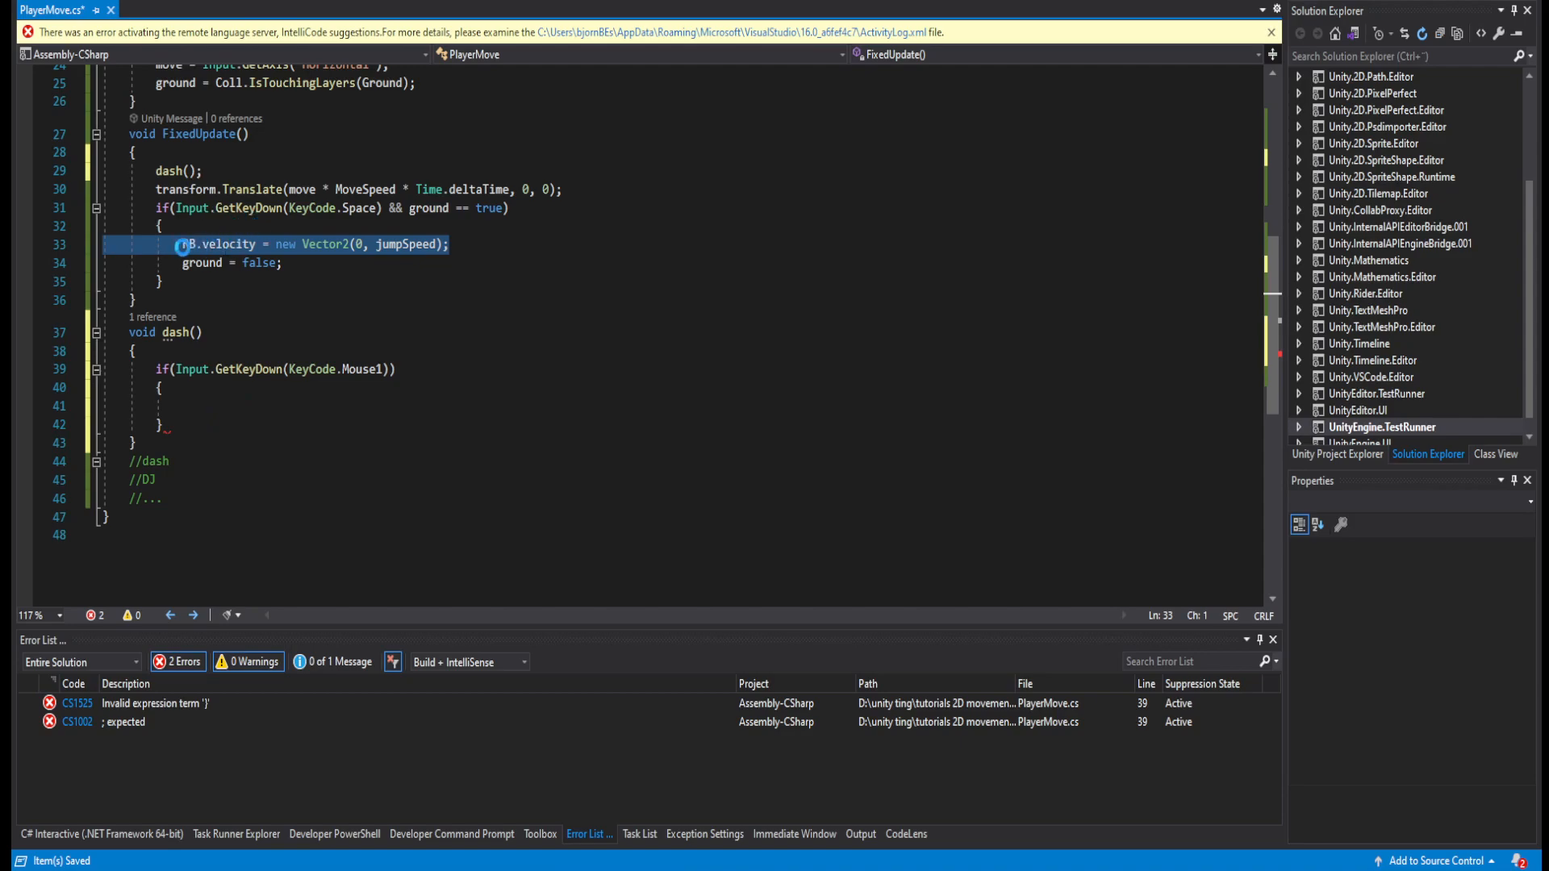
Set RB.velocity = new Vector2(DashSpeed, 0) inside the Mouse1 check.
type("RB.velocity = new Vector2(0, 0);")
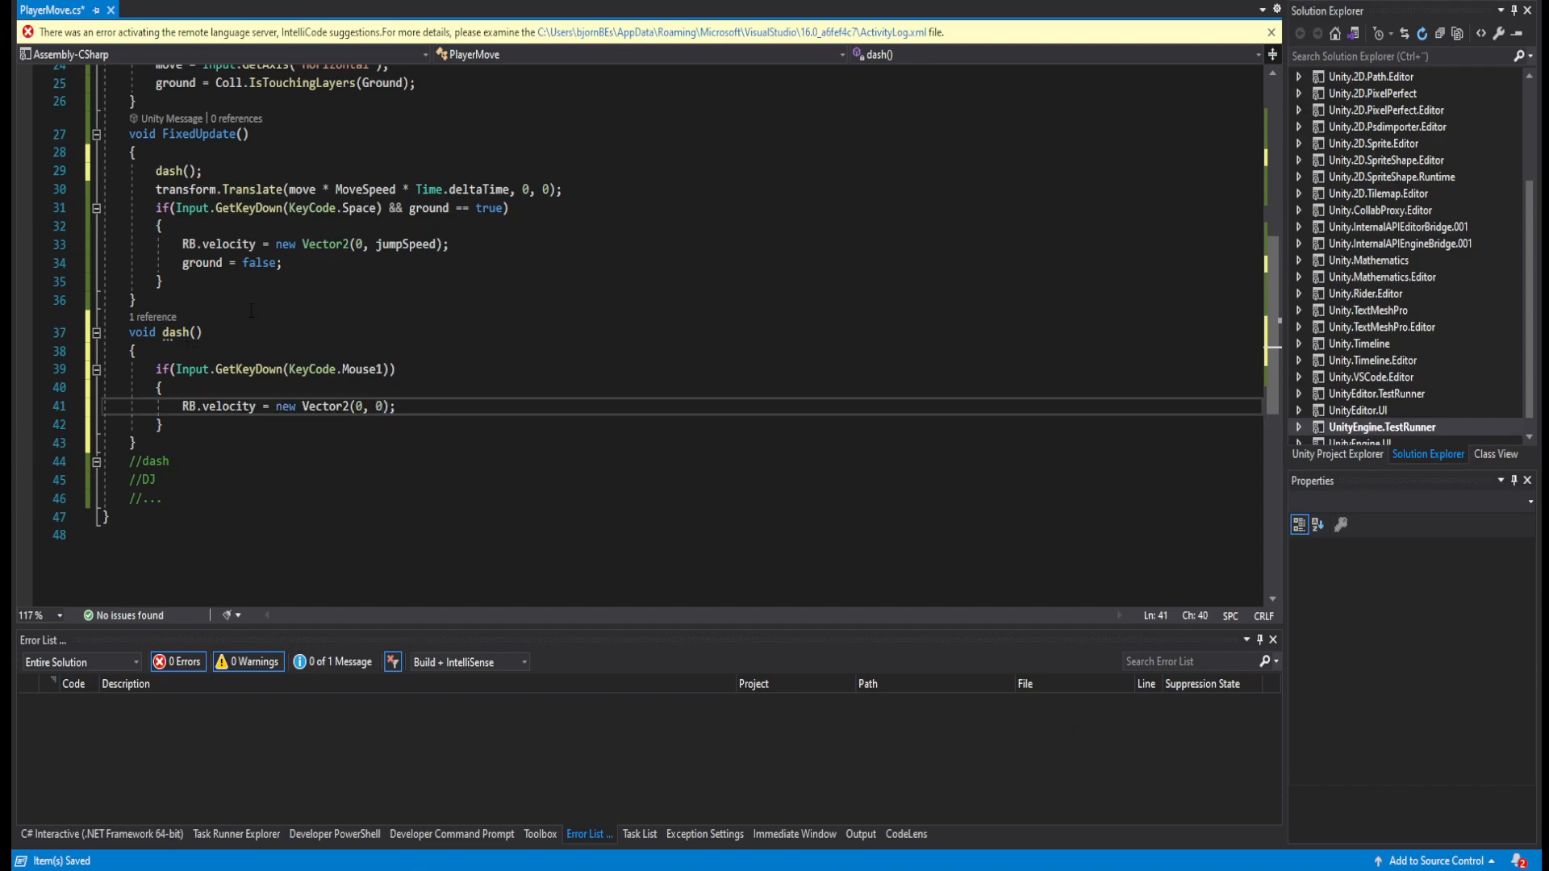
type("DashSpeed")
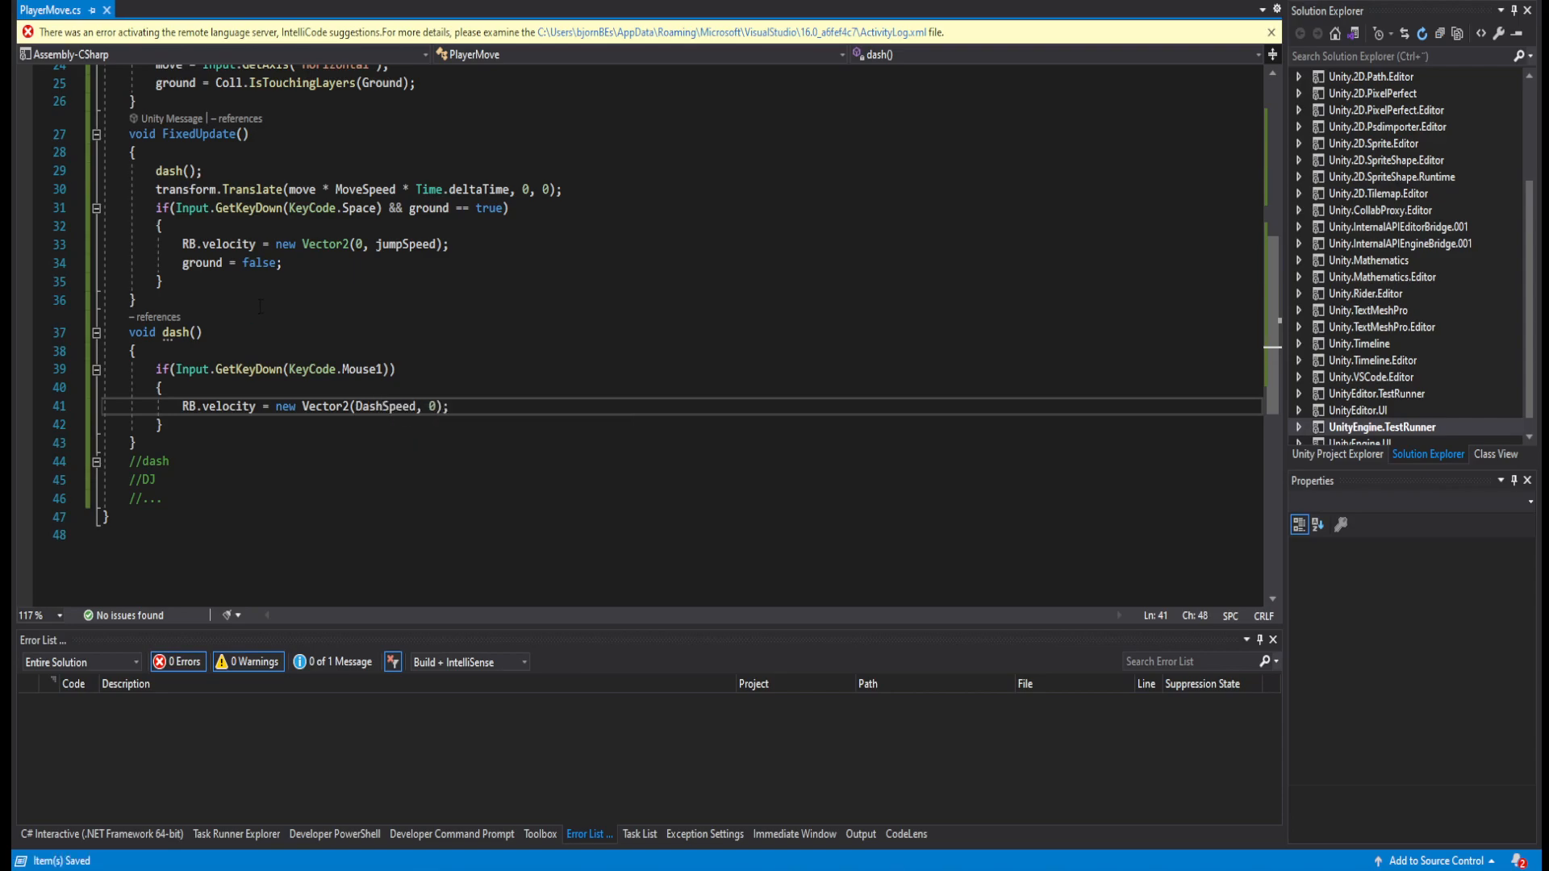